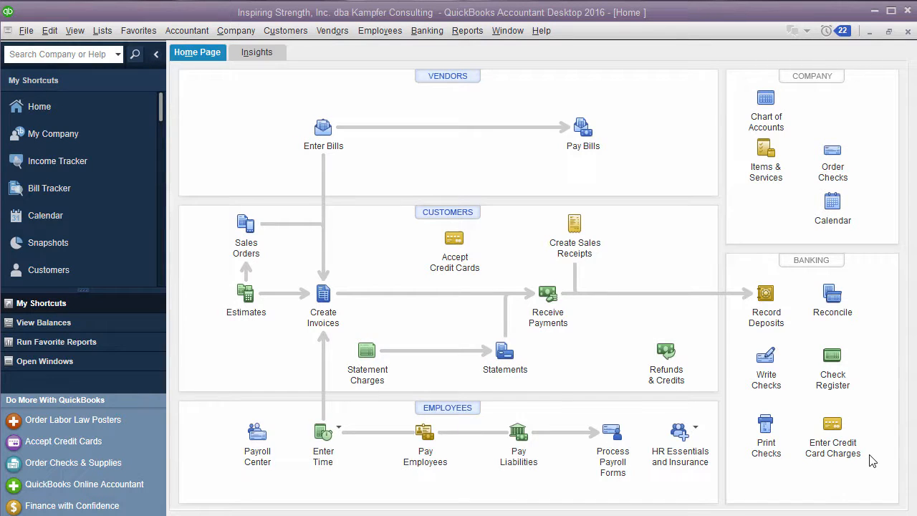
pyautogui.moveTo(260, 197)
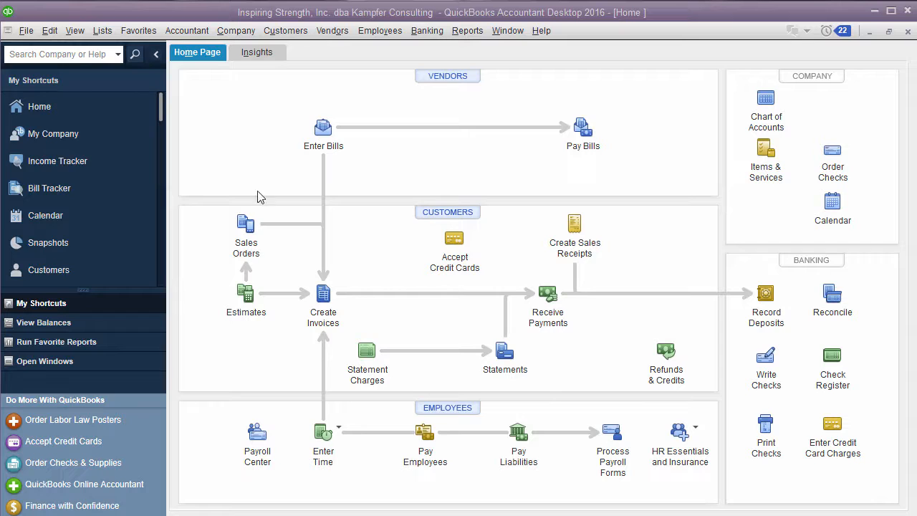
pyautogui.moveTo(313, 207)
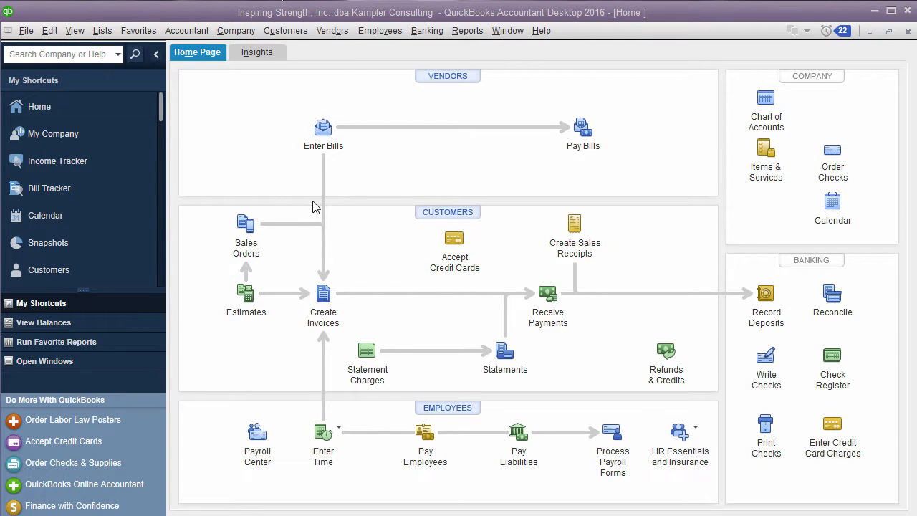
pyautogui.moveTo(204, 158)
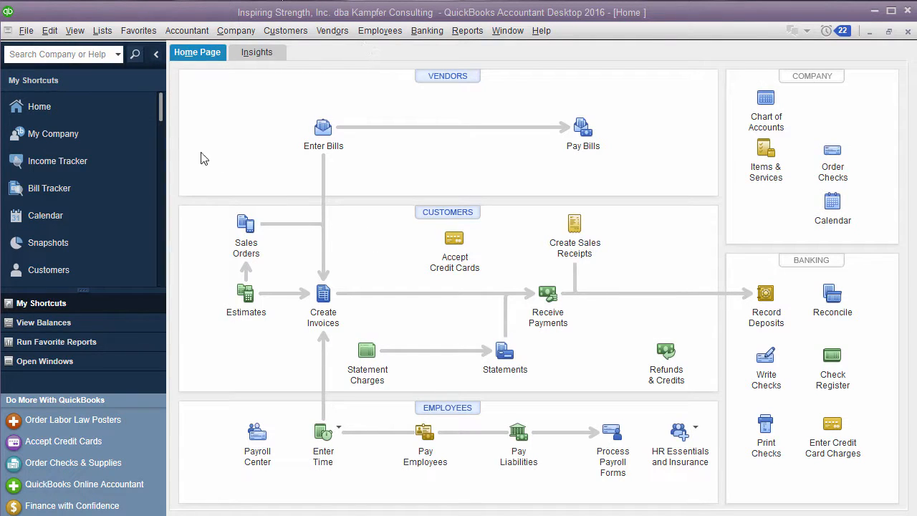
# - Open Preferences from the Edit menu, cancel it, then reopen it on Desktop View
pyautogui.click(50, 30)
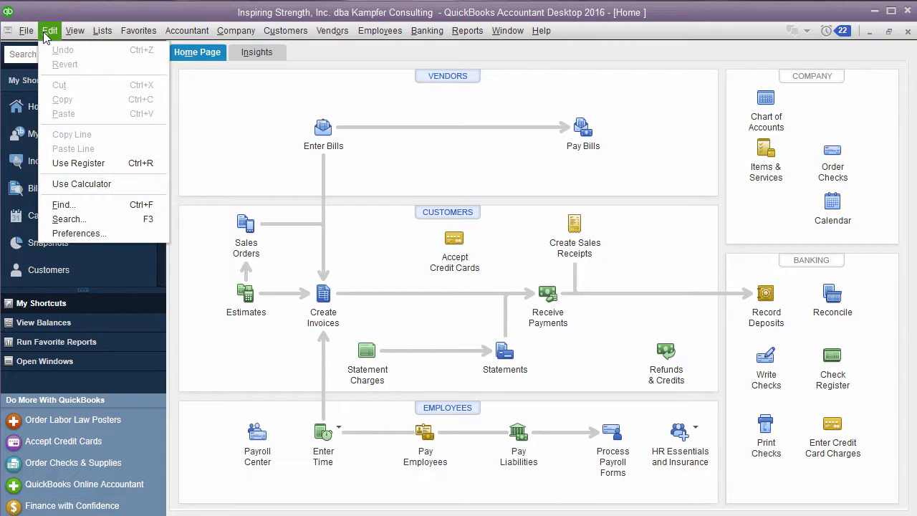
pyautogui.moveTo(68, 219)
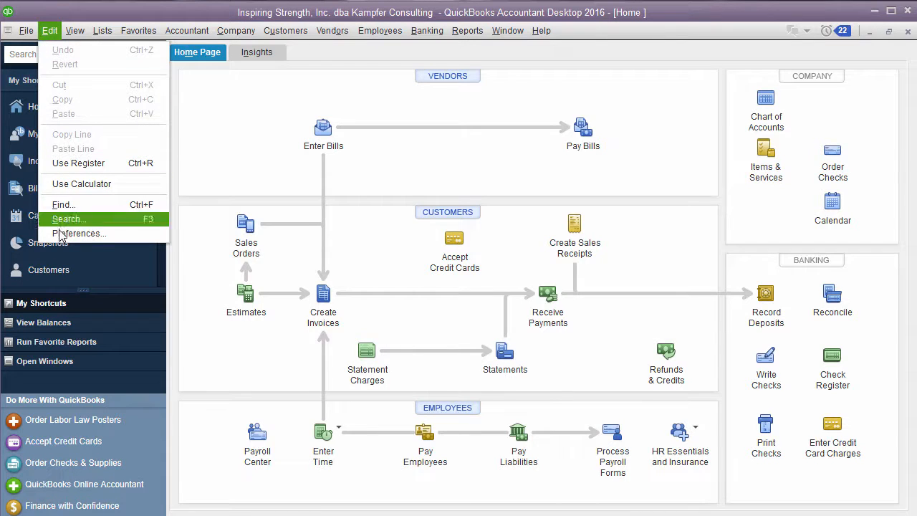
pyautogui.moveTo(79, 234)
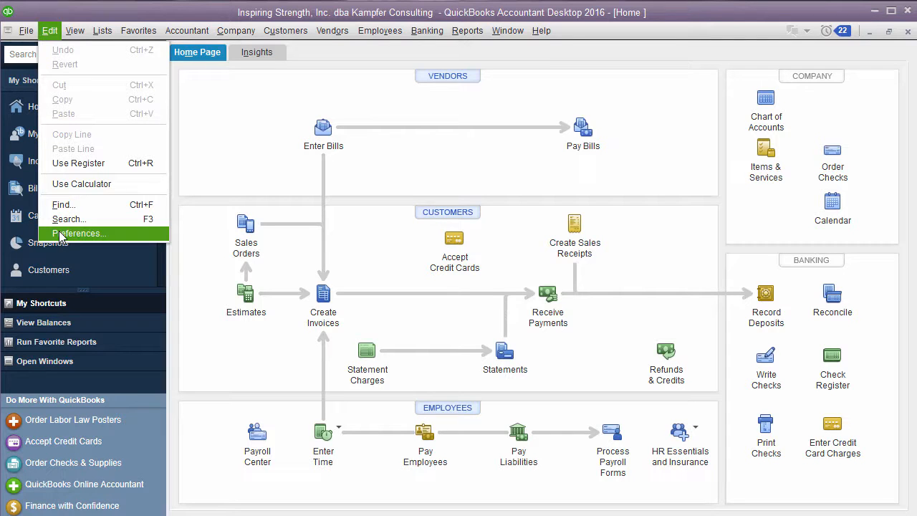
pyautogui.click(80, 233)
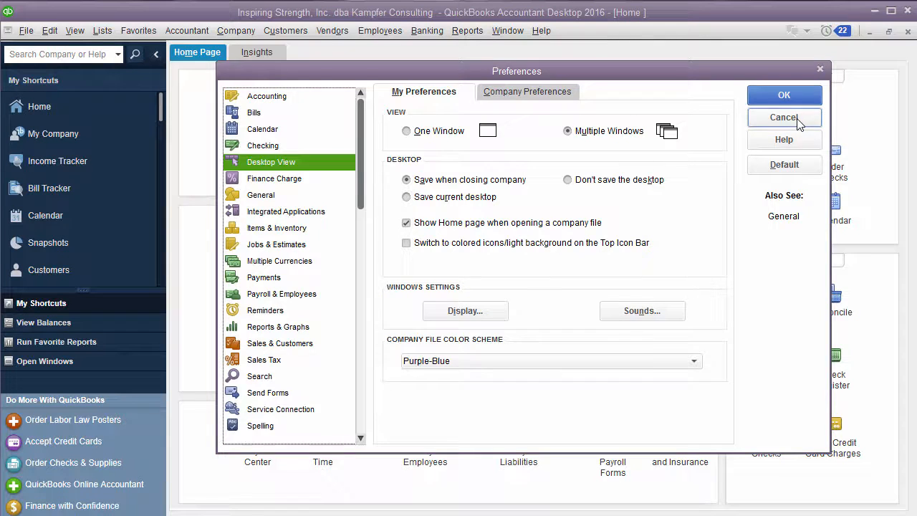
pyautogui.click(784, 117)
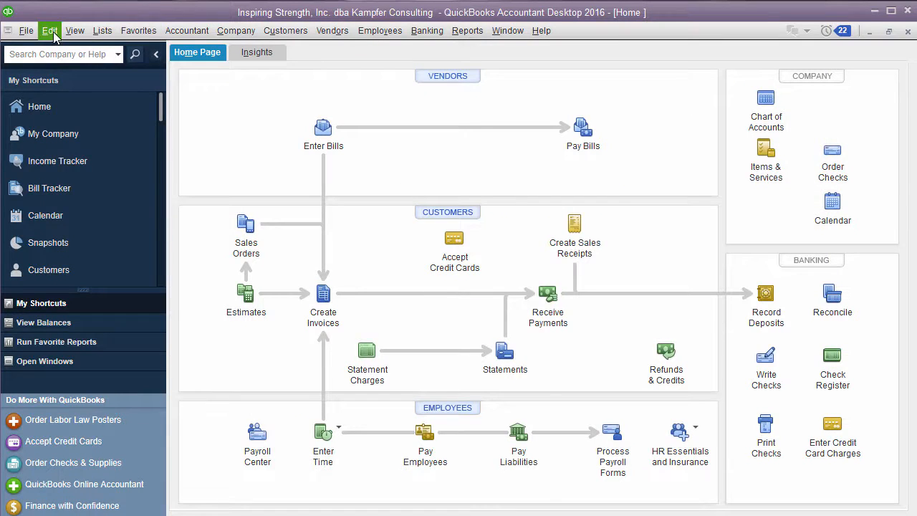
pyautogui.click(49, 30)
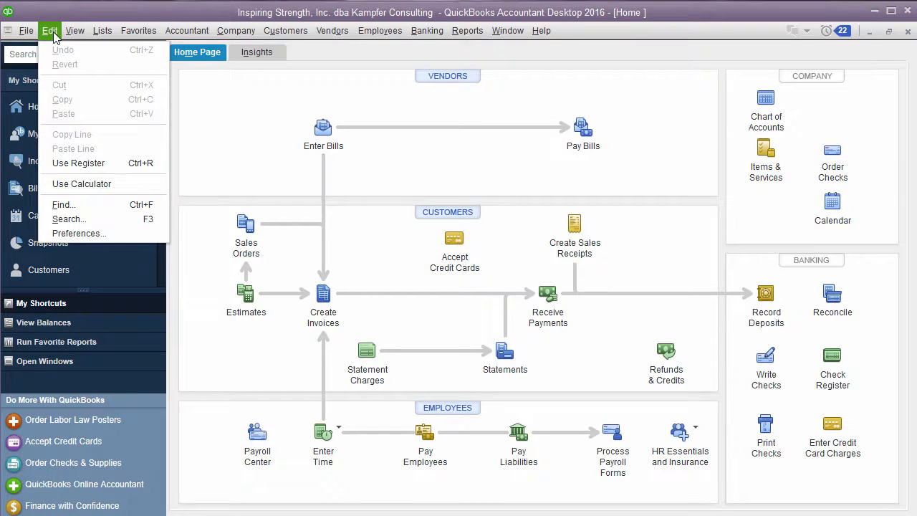
pyautogui.moveTo(63, 204)
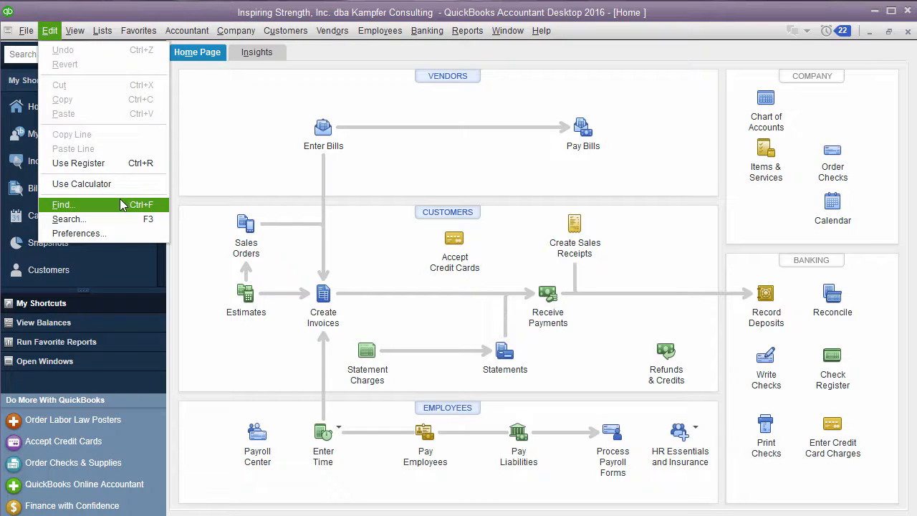
pyautogui.click(78, 233)
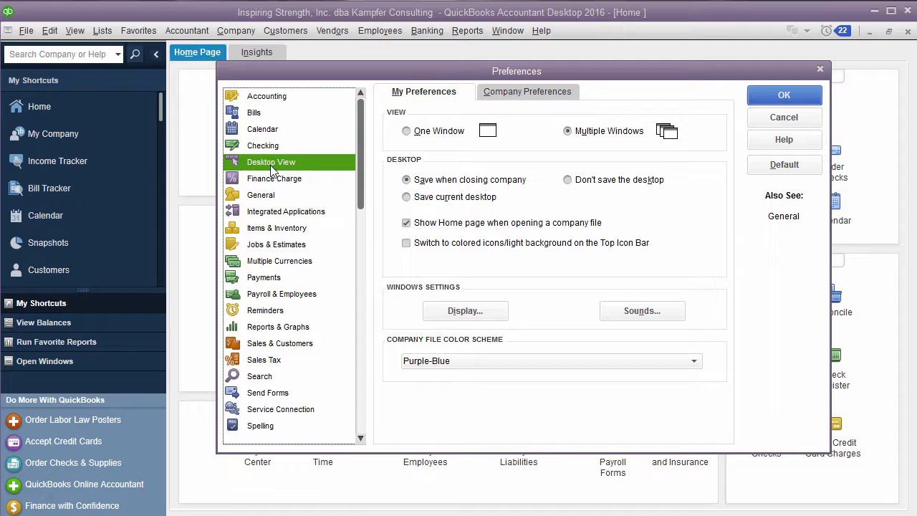
pyautogui.moveTo(424, 353)
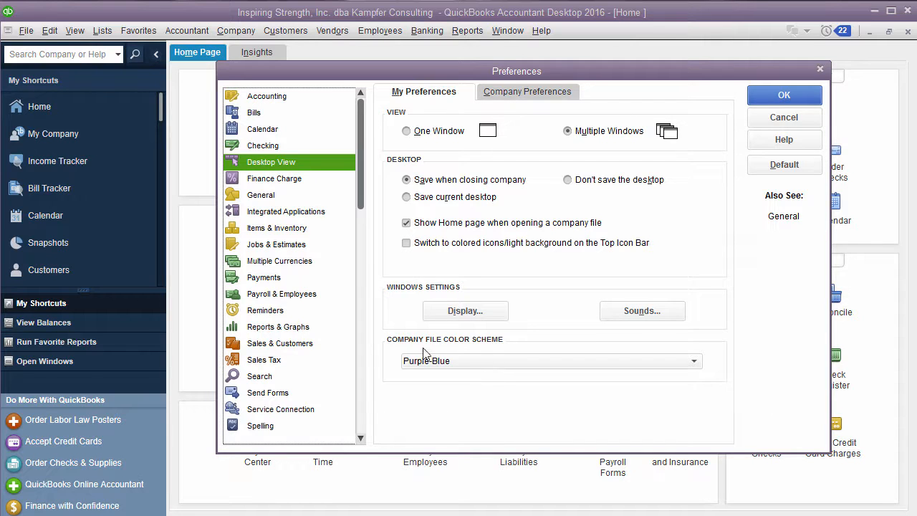
pyautogui.click(692, 360)
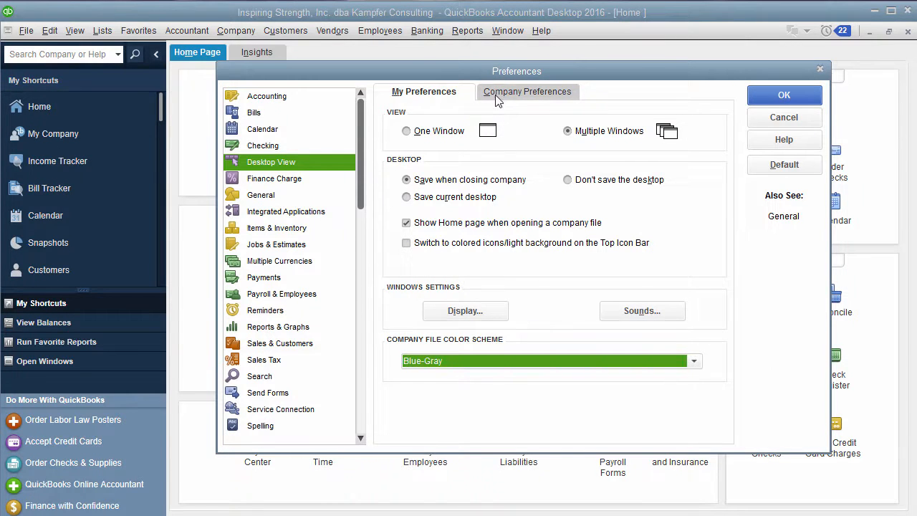
pyautogui.click(692, 361)
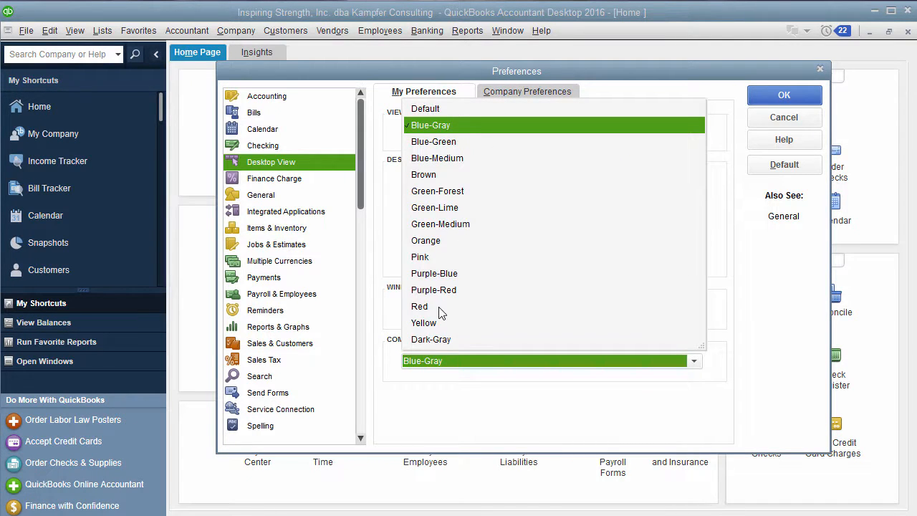
pyautogui.click(433, 289)
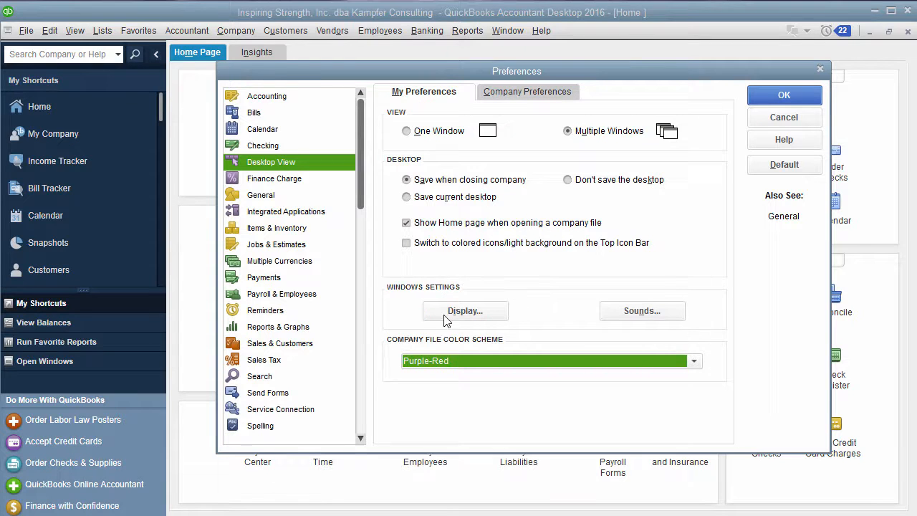
pyautogui.click(691, 360)
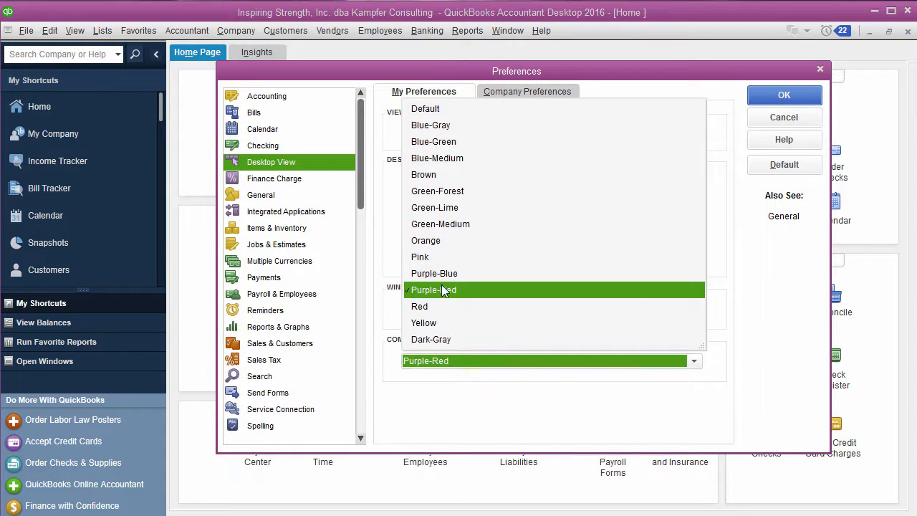
pyautogui.click(434, 273)
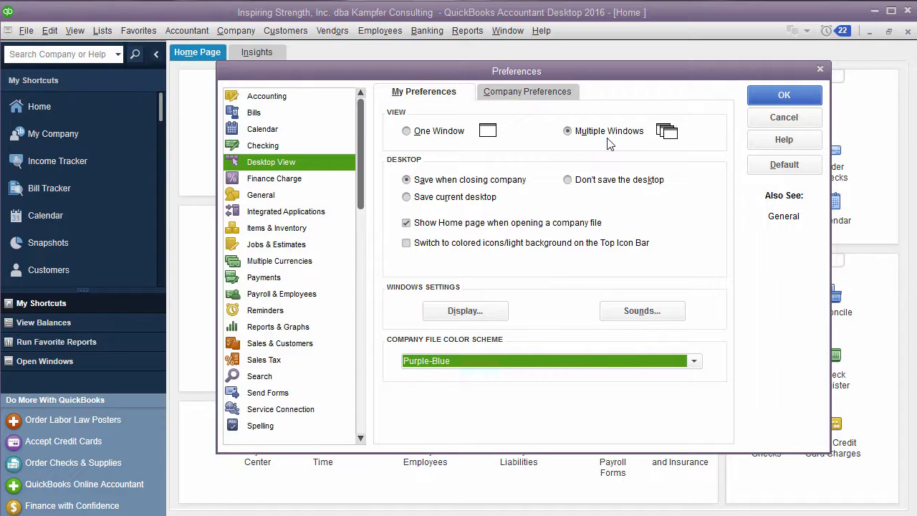
pyautogui.click(567, 130)
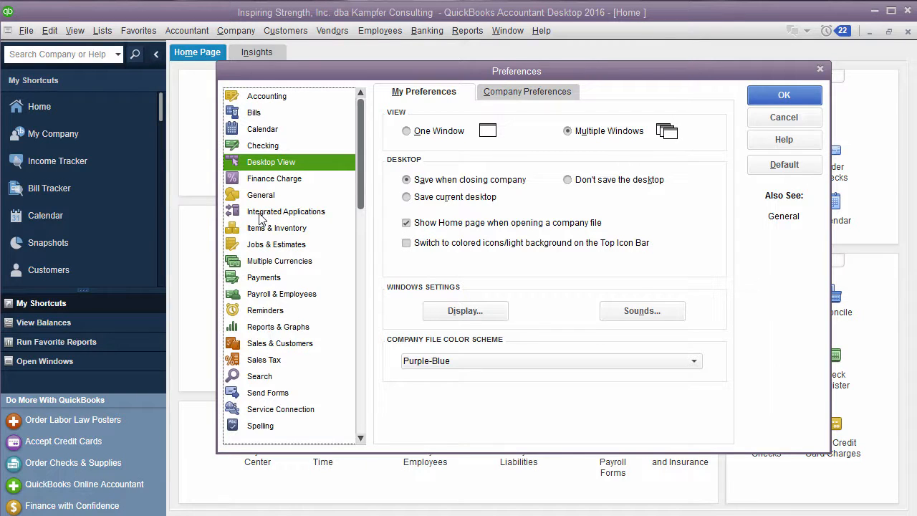
# - Switch the Preferences category from Desktop View to General personal settings
pyautogui.click(259, 195)
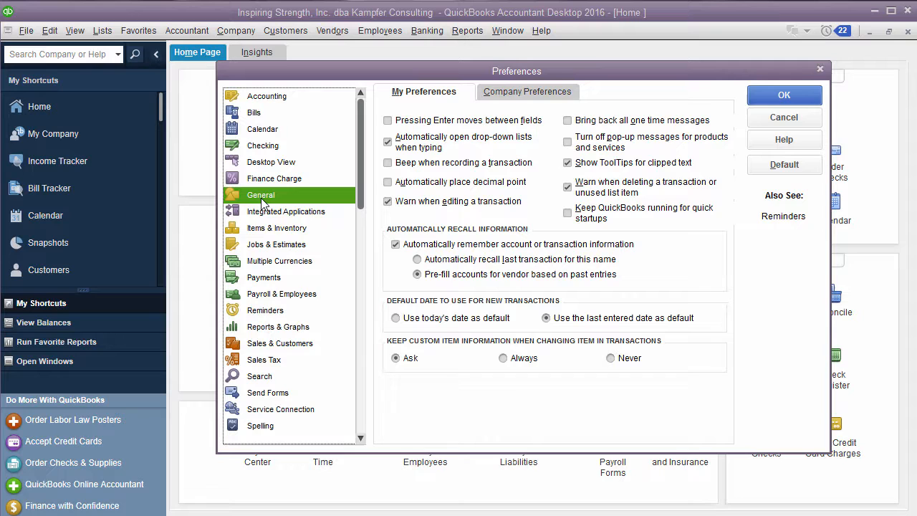
pyautogui.moveTo(312, 159)
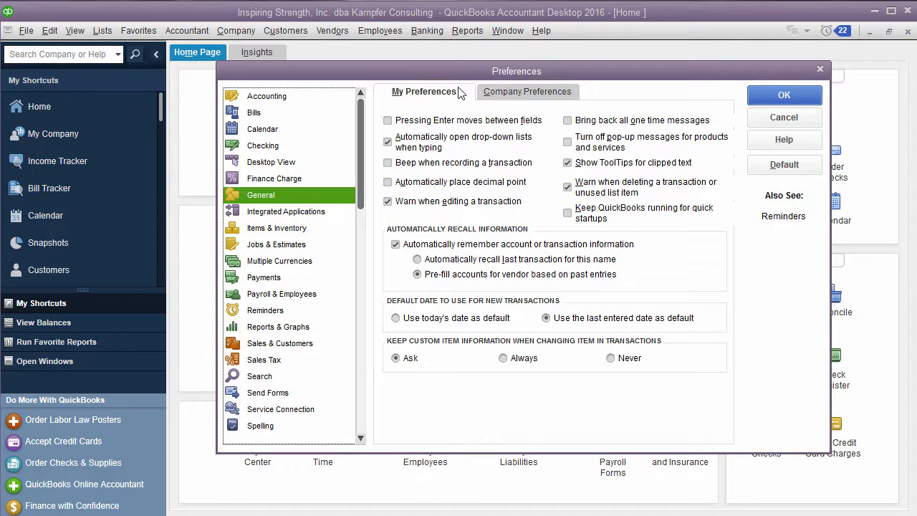
pyautogui.moveTo(464, 127)
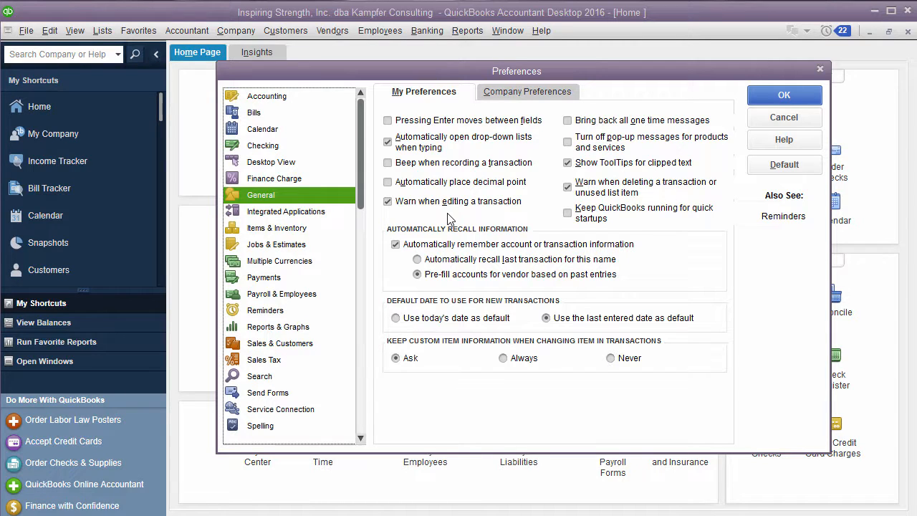
pyautogui.moveTo(453, 234)
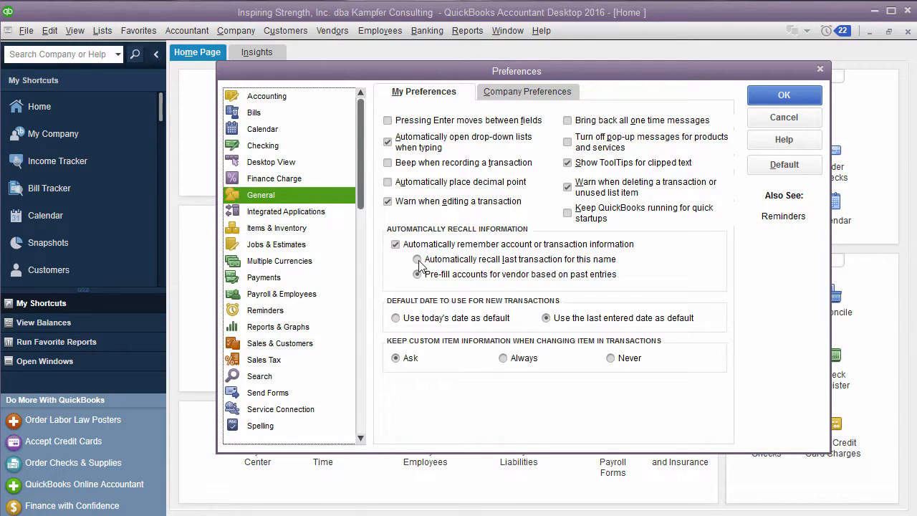
# - Choose 'Automatically recall last transaction for this name' in General preferences
pyautogui.click(418, 274)
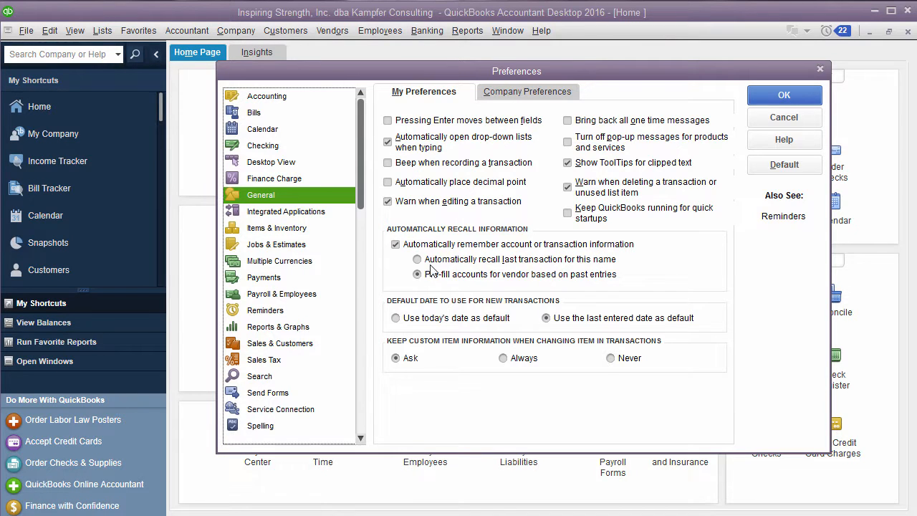
pyautogui.click(417, 259)
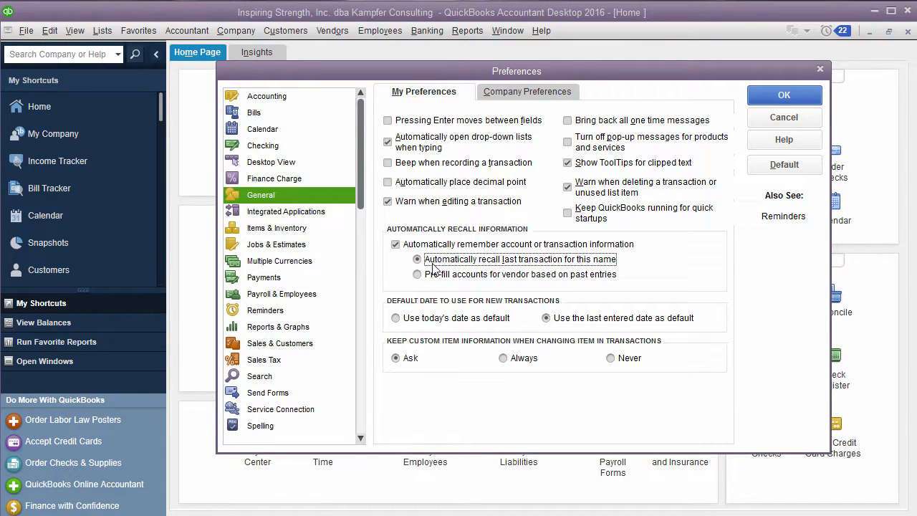
pyautogui.click(416, 274)
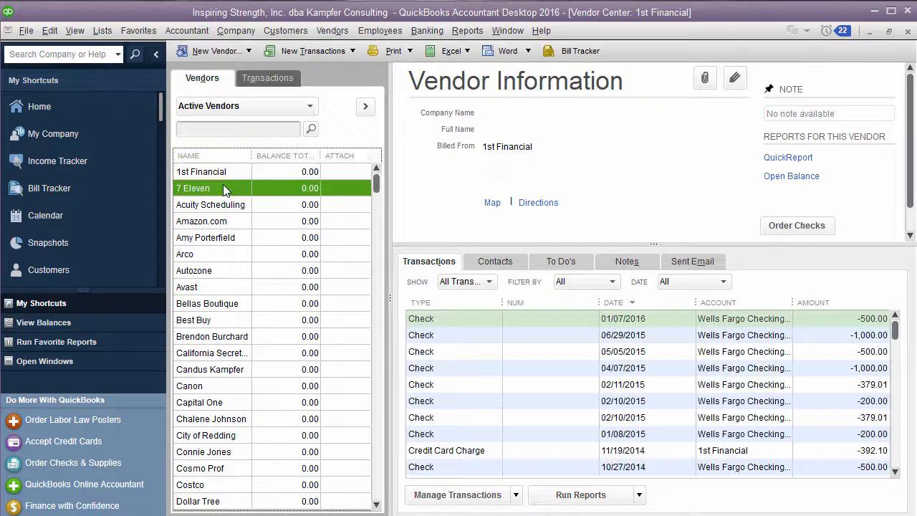
# - Select 7 Eleven, open its vendor record for editing, and view its additional information
pyautogui.click(194, 187)
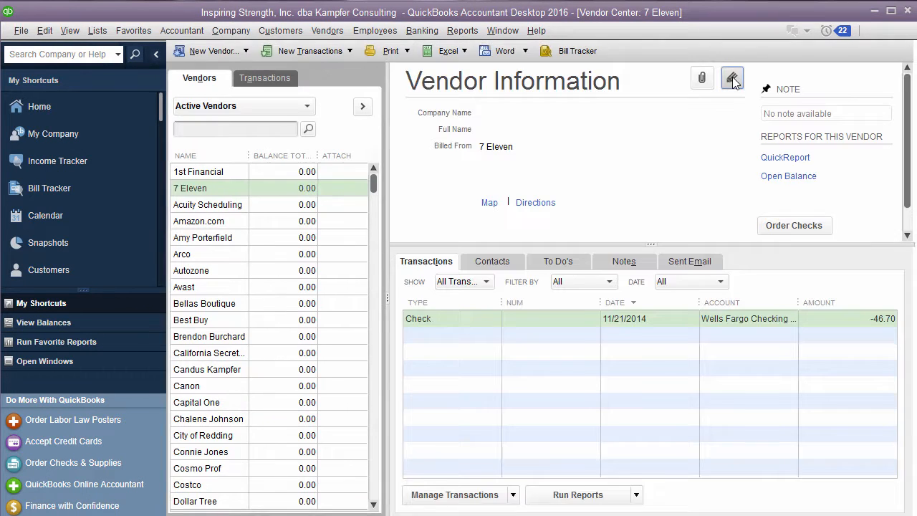
pyautogui.click(731, 78)
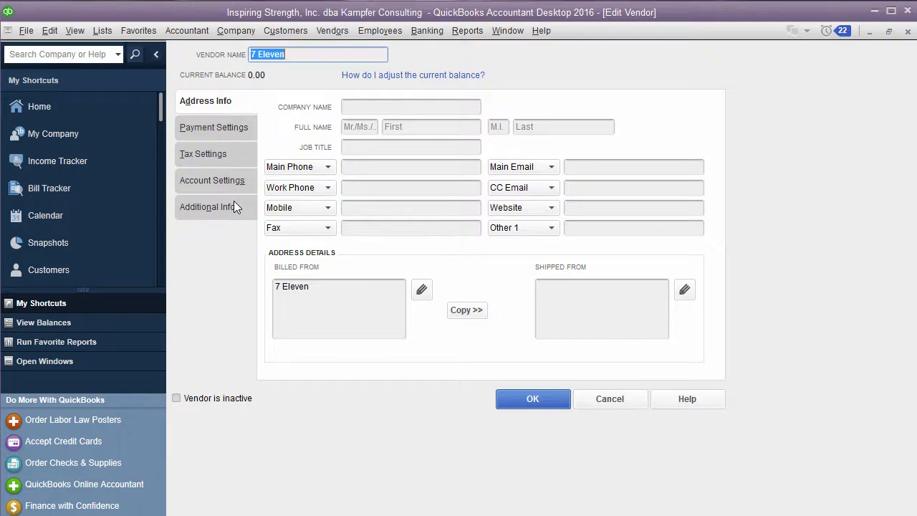
pyautogui.click(212, 179)
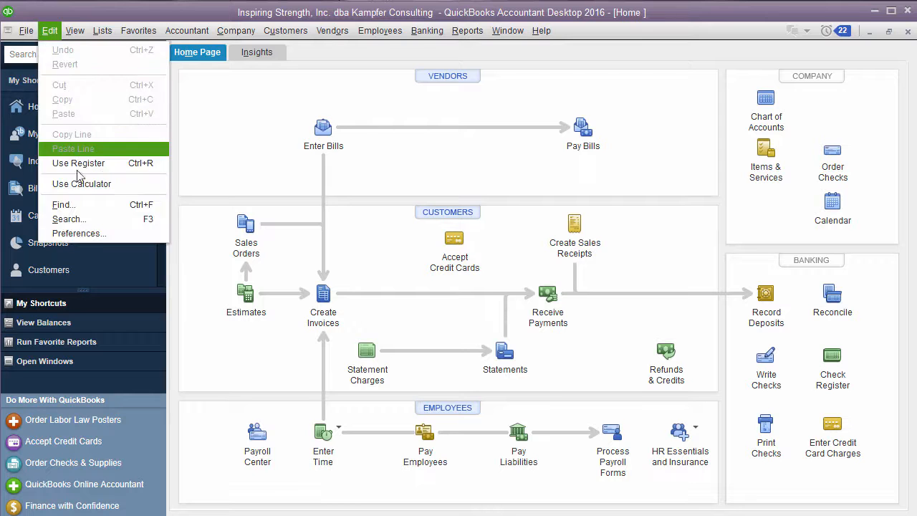
# - Keep recall-last-transaction chosen, try today's date, then revert to last entered date
pyautogui.click(79, 233)
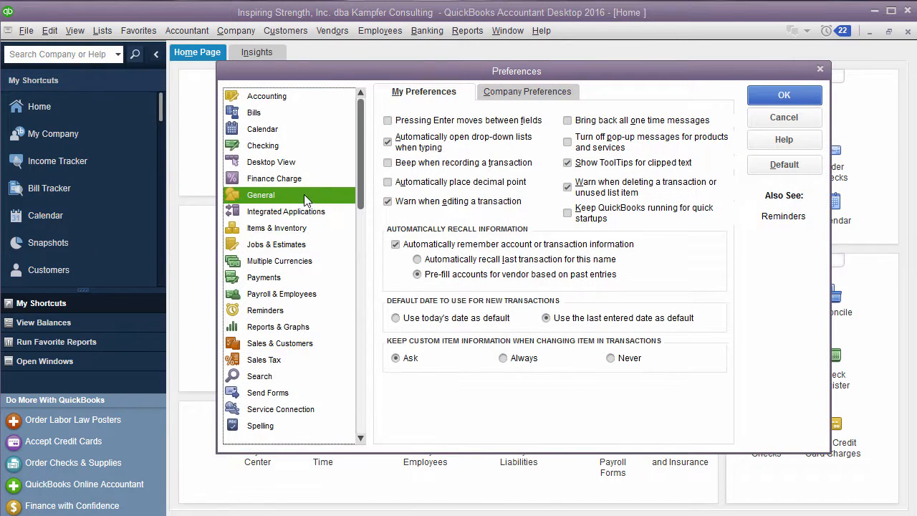
pyautogui.click(417, 259)
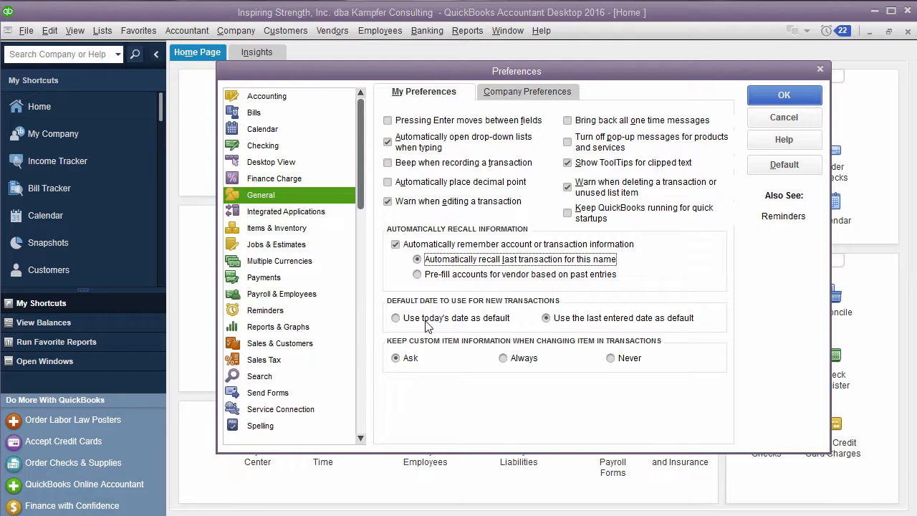
pyautogui.click(396, 318)
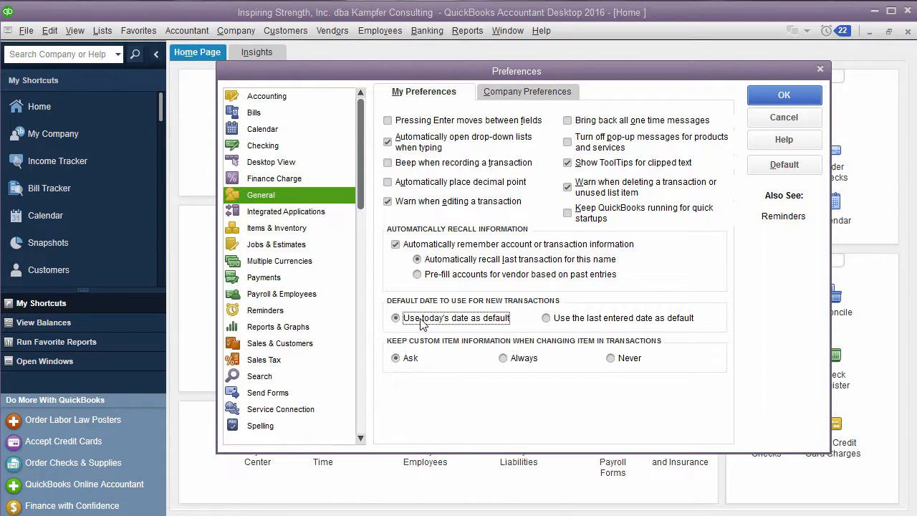
pyautogui.moveTo(559, 327)
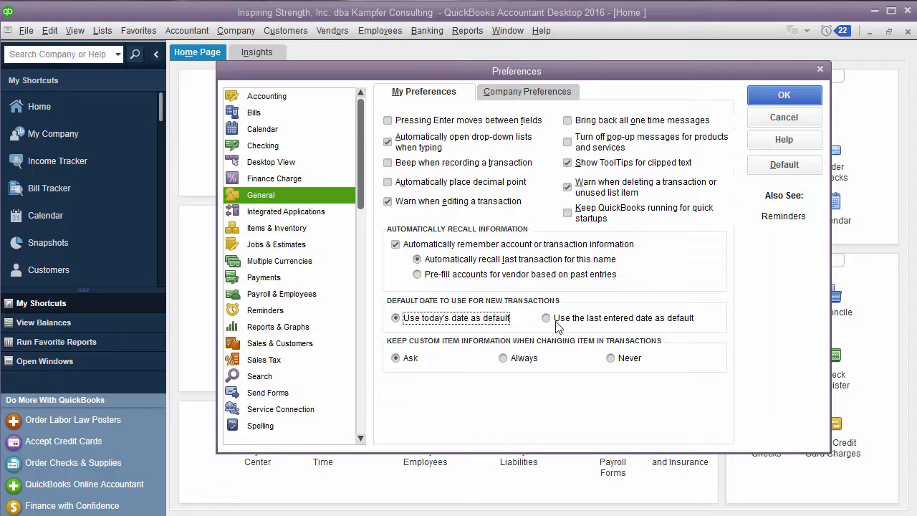
pyautogui.click(546, 317)
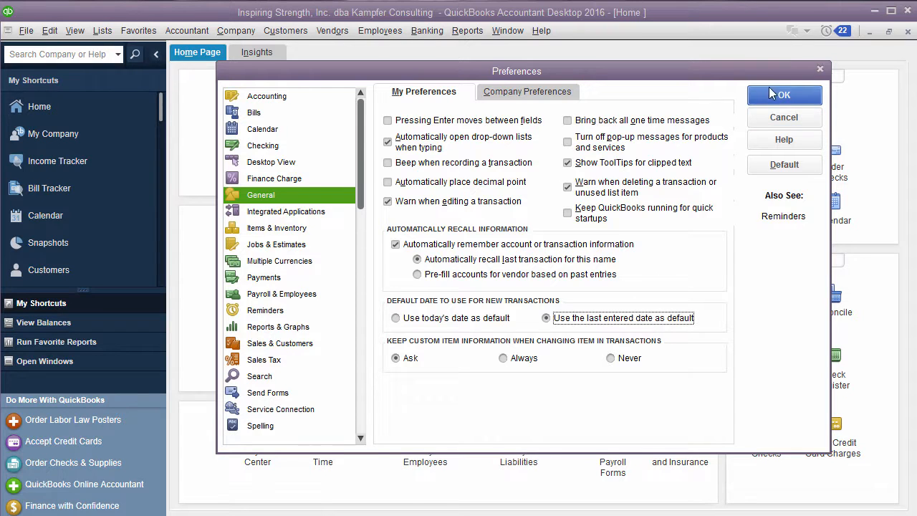
# - Save preferences with OK, then collapse and re-expand the left shortcuts bar
pyautogui.click(784, 94)
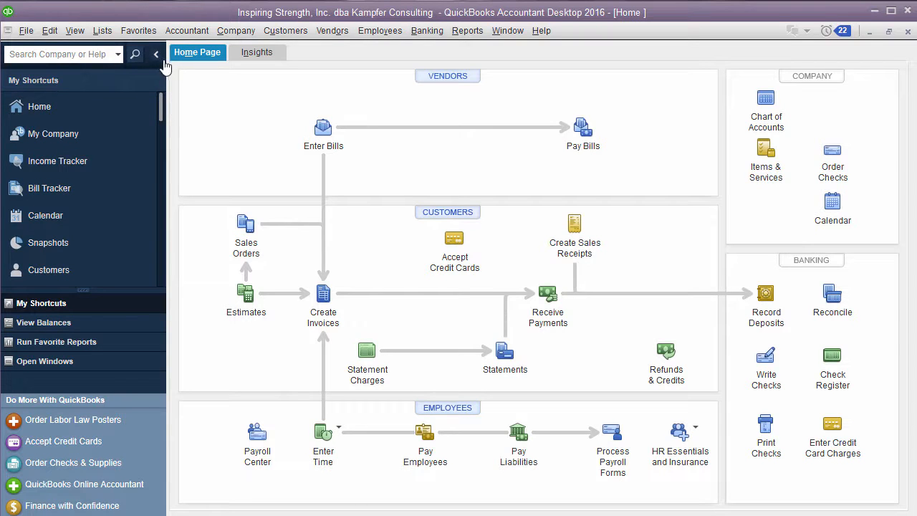
pyautogui.click(155, 55)
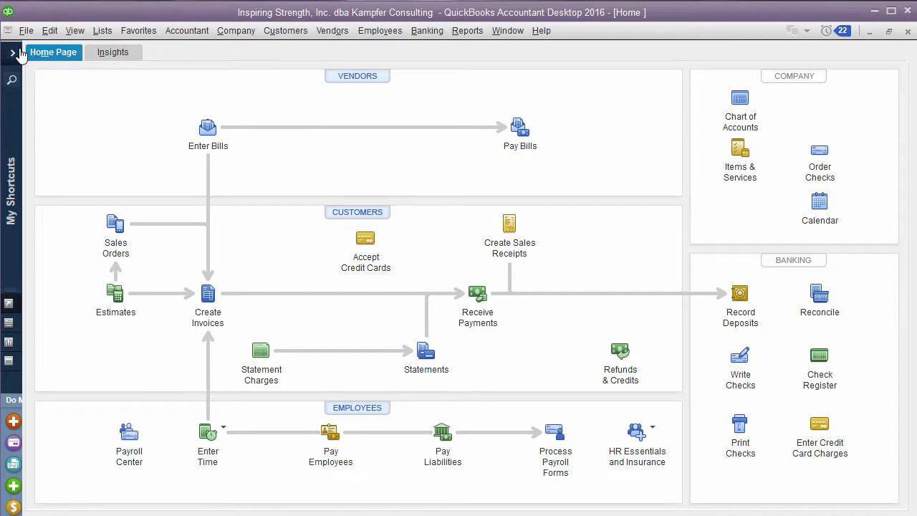
pyautogui.click(12, 54)
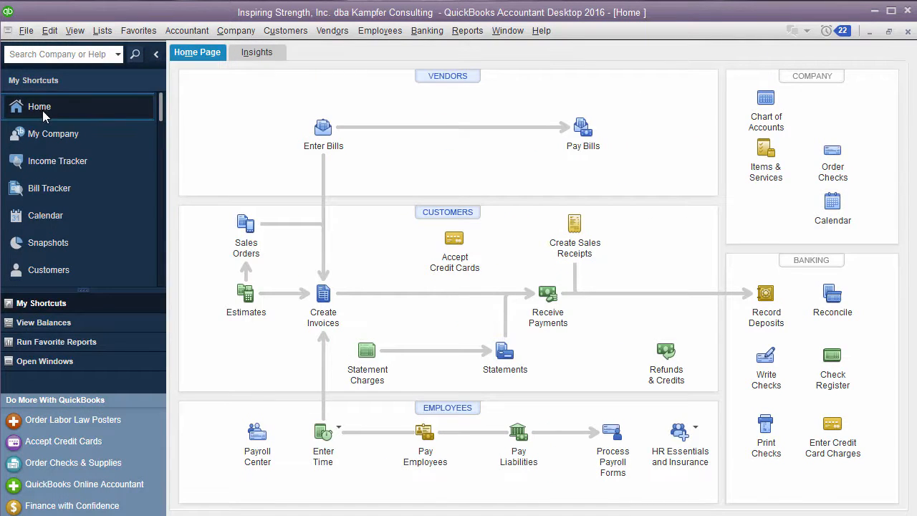
pyautogui.moveTo(53, 134)
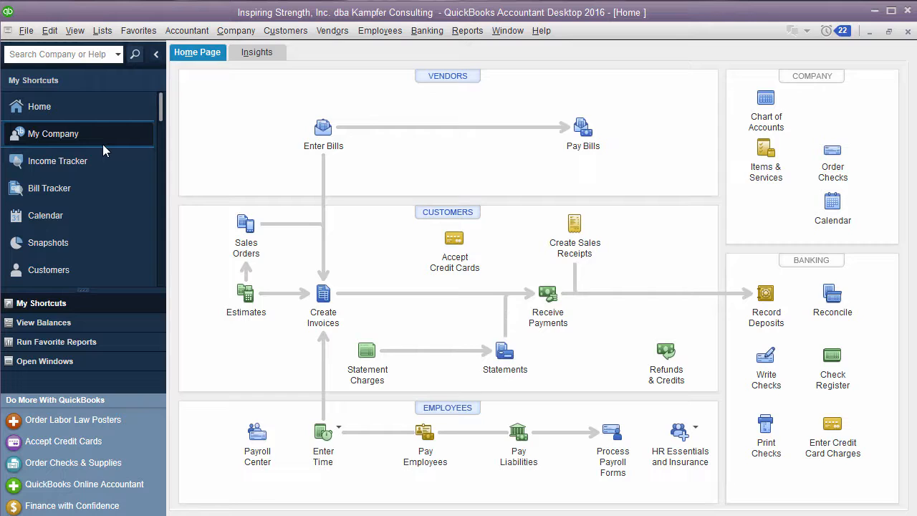
# - Open My Company from the shortcuts and scroll down the shortcuts list
pyautogui.click(45, 215)
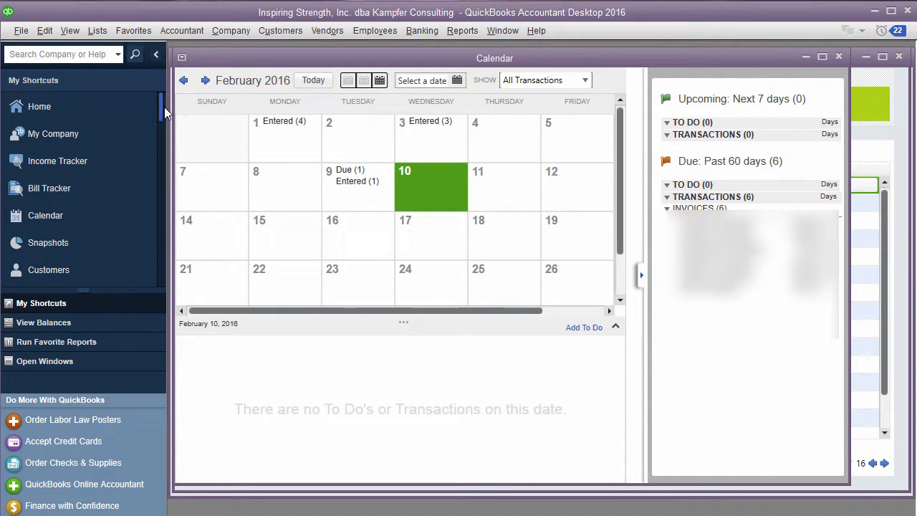
pyautogui.scroll(-3)
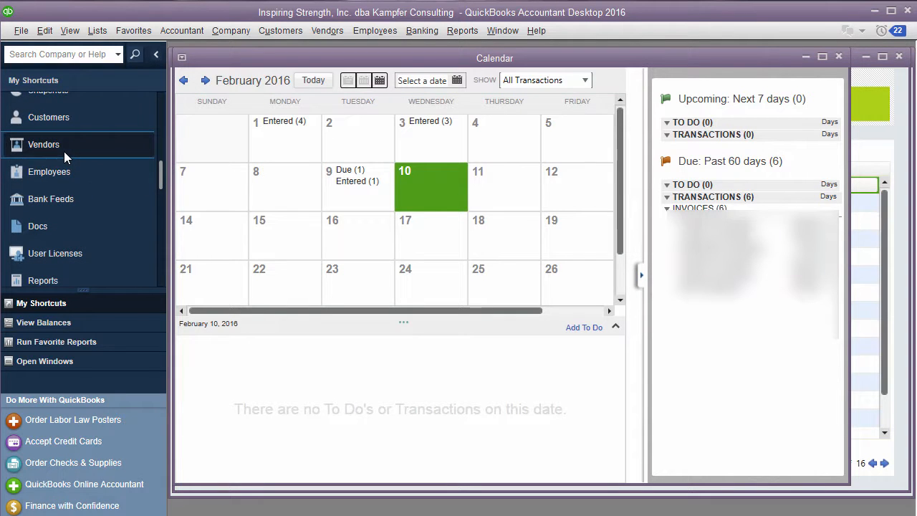
pyautogui.moveTo(49, 171)
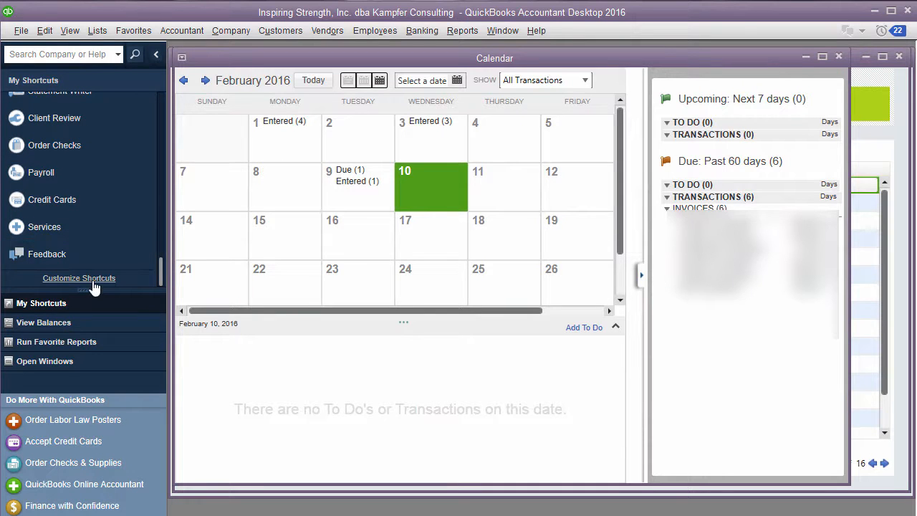
pyautogui.moveTo(50, 319)
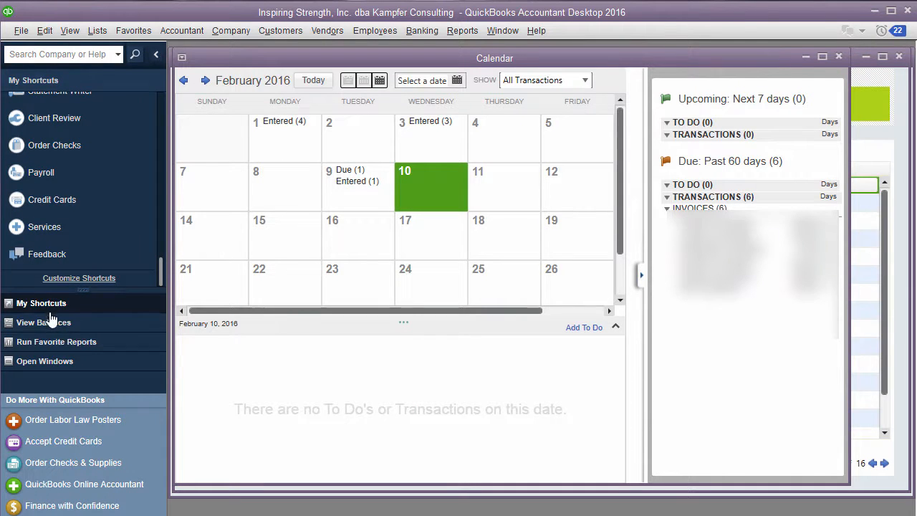
# - Show the View Balances, Run Favorite Reports, then Open Windows panels in the icon bar
pyautogui.click(43, 323)
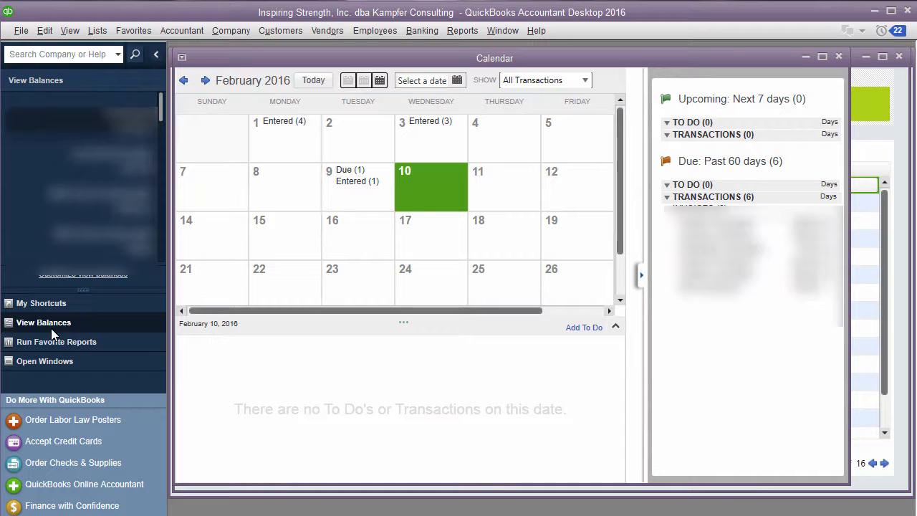
pyautogui.click(56, 342)
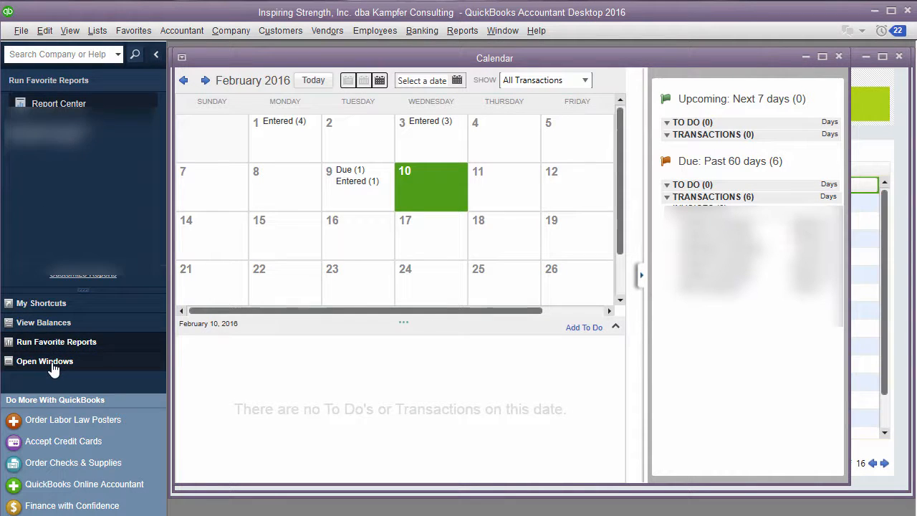
pyautogui.click(44, 360)
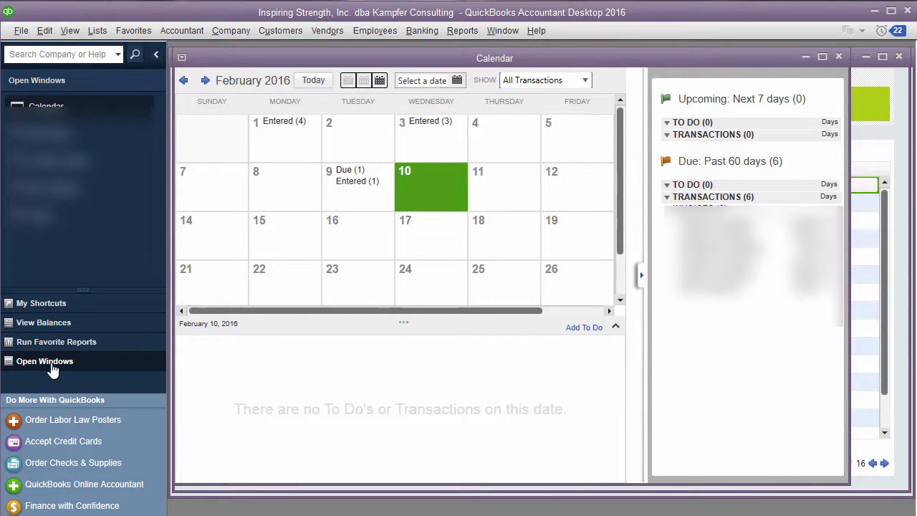
pyautogui.click(44, 361)
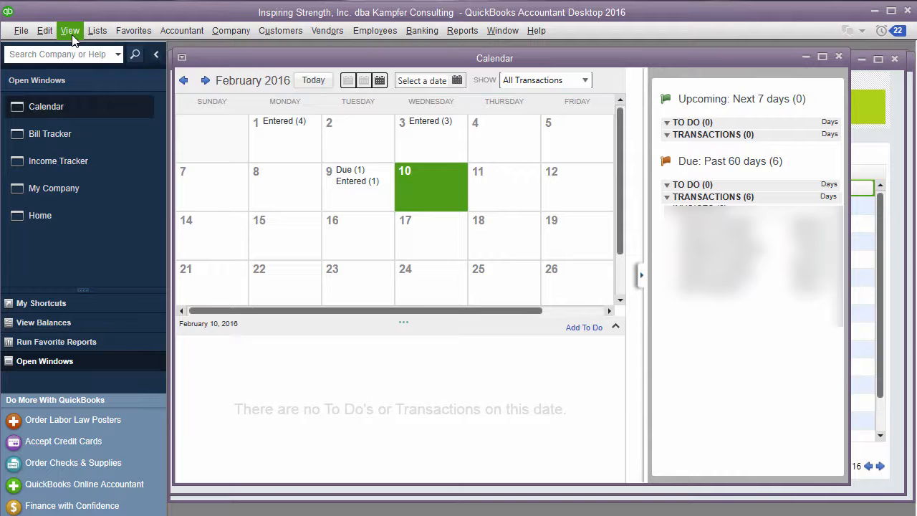
# - Move the icon bar to the top using the View menu
pyautogui.click(69, 30)
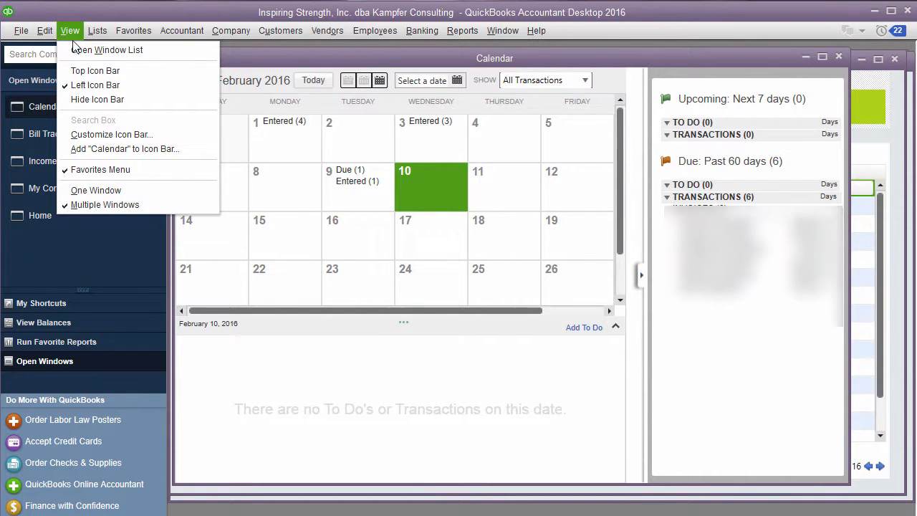
pyautogui.moveTo(95, 70)
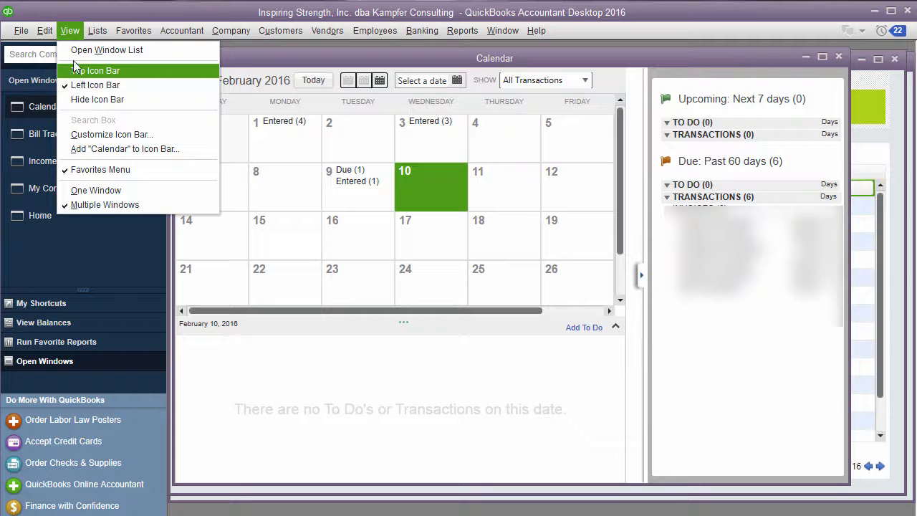
pyautogui.click(21, 30)
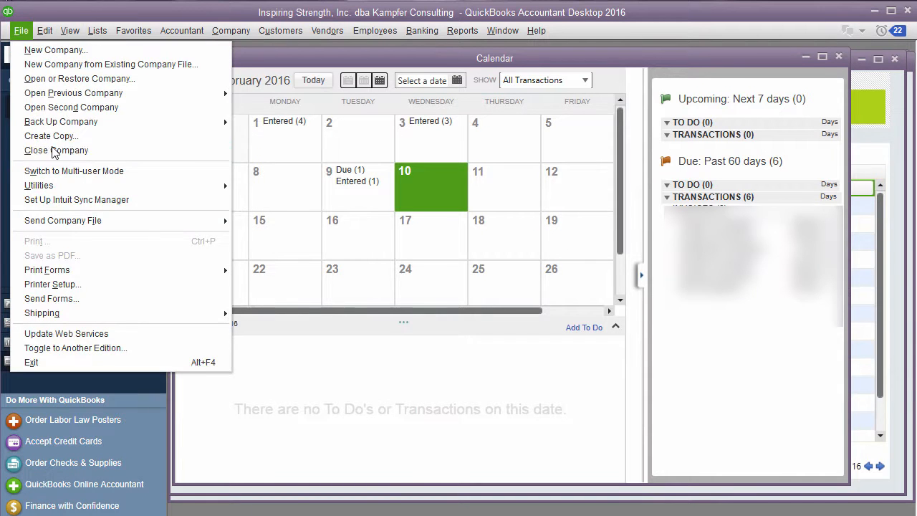
pyautogui.click(69, 31)
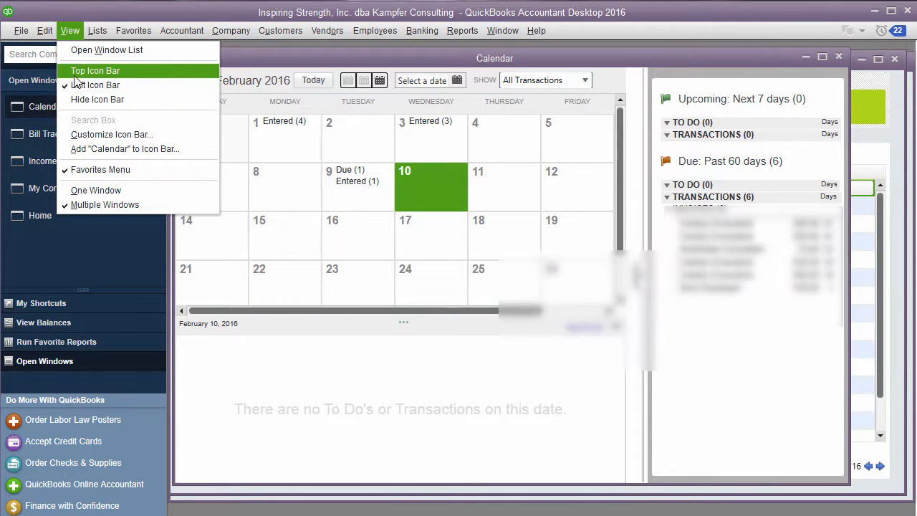
pyautogui.click(95, 70)
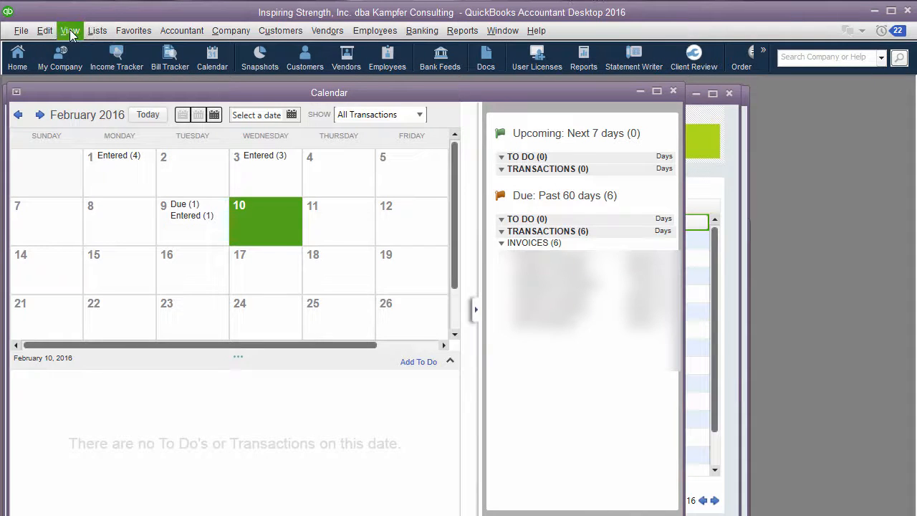
# - Show the open window list and bring Income Tracker, then My Company, to front
pyautogui.click(69, 30)
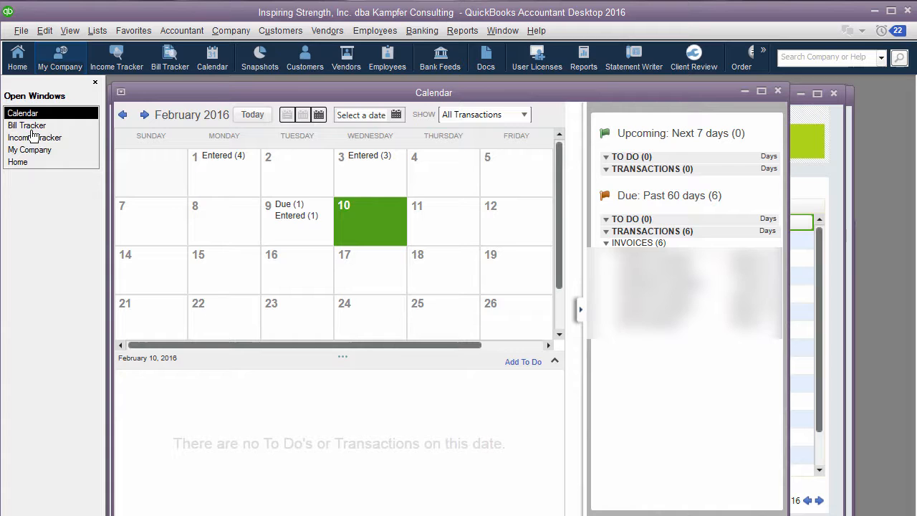
pyautogui.click(29, 150)
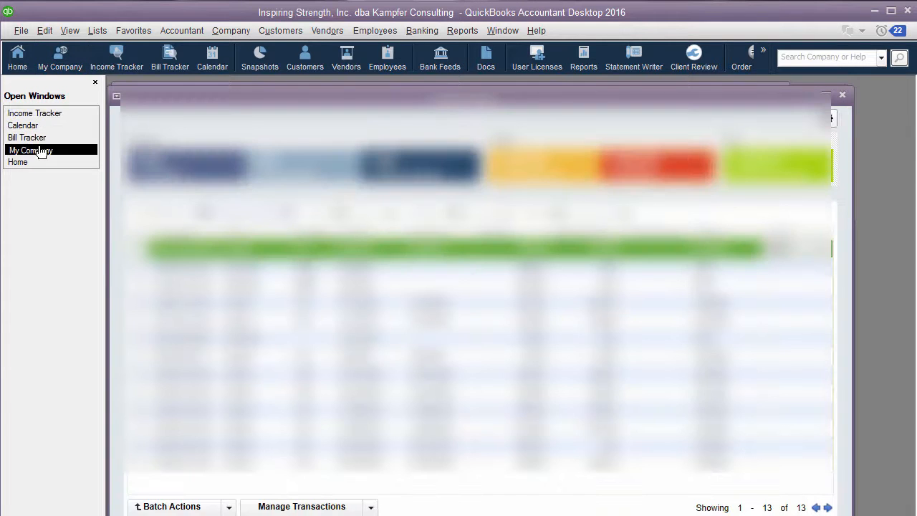
pyautogui.click(18, 162)
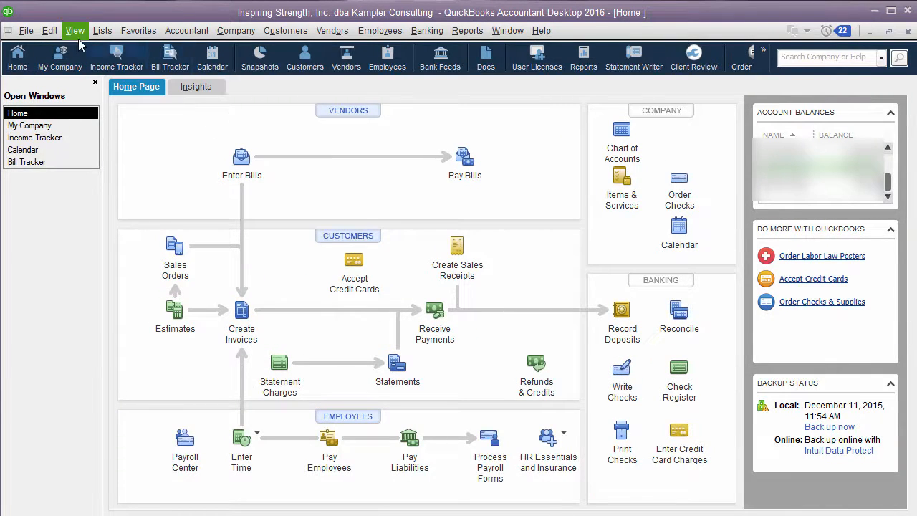
# - Switch the icon bar to the left, back to the top, then left again
pyautogui.click(74, 30)
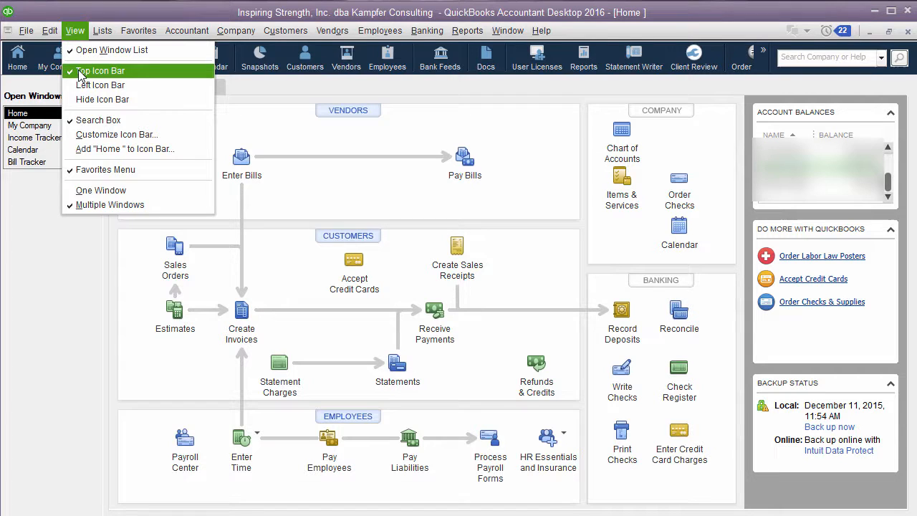
pyautogui.moveTo(100, 85)
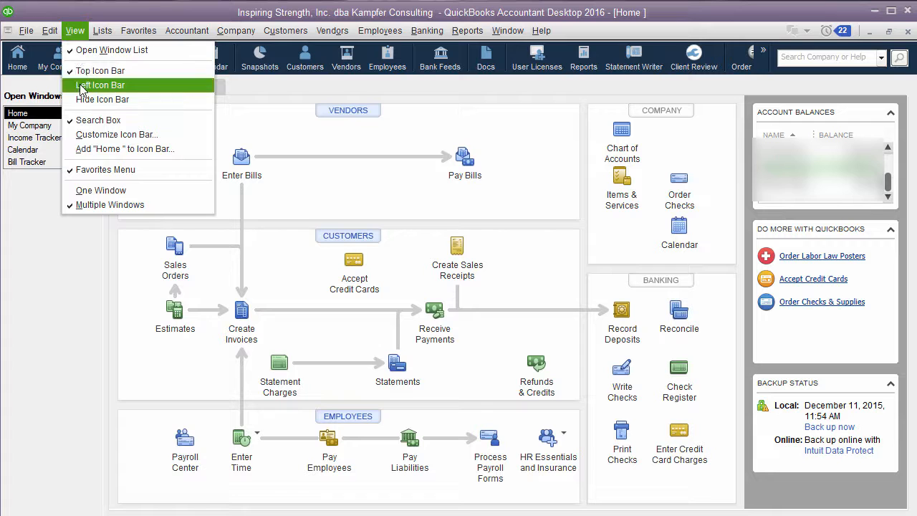
pyautogui.click(100, 84)
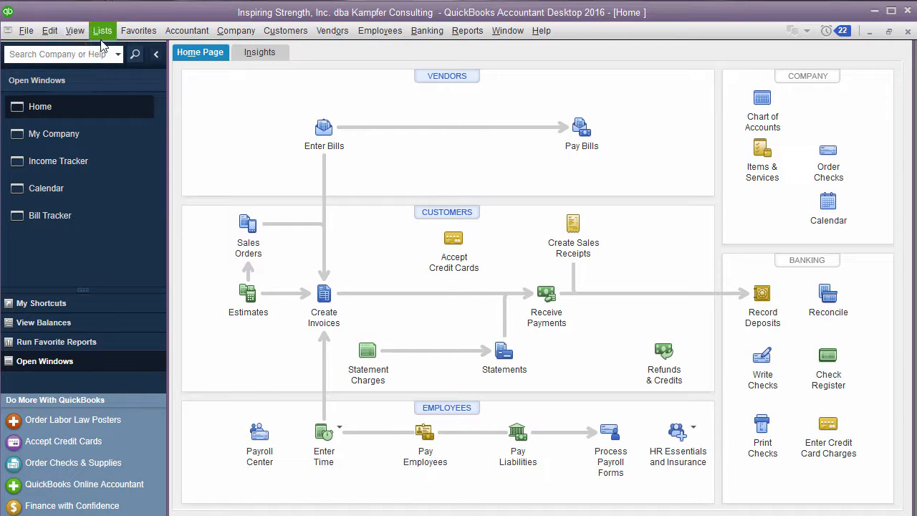
pyautogui.click(102, 30)
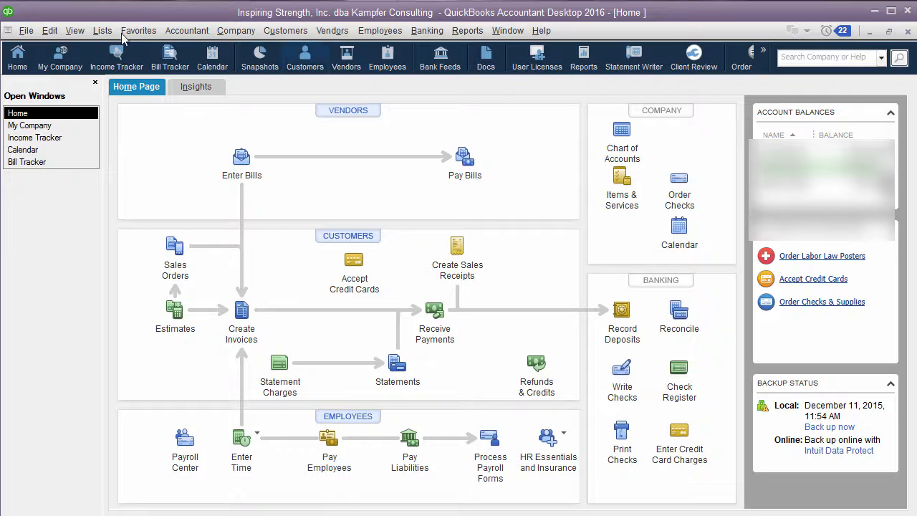
pyautogui.click(74, 30)
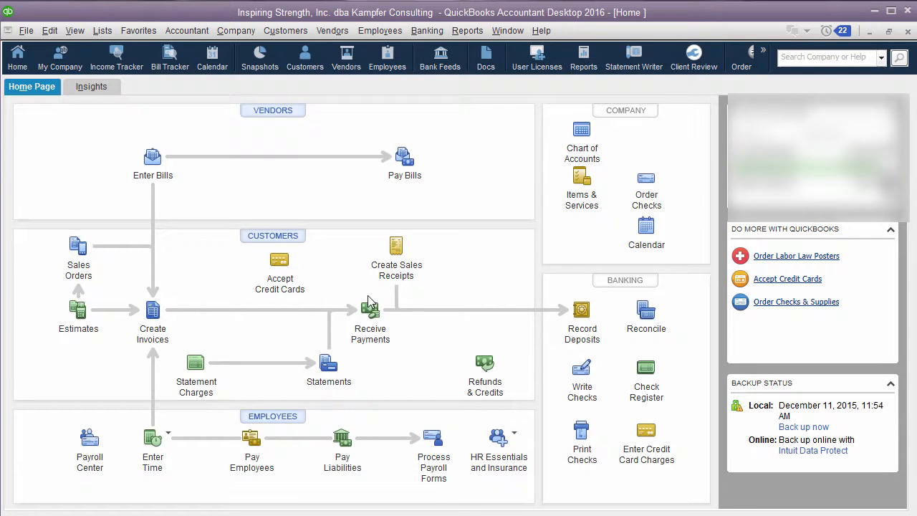
pyautogui.click(101, 30)
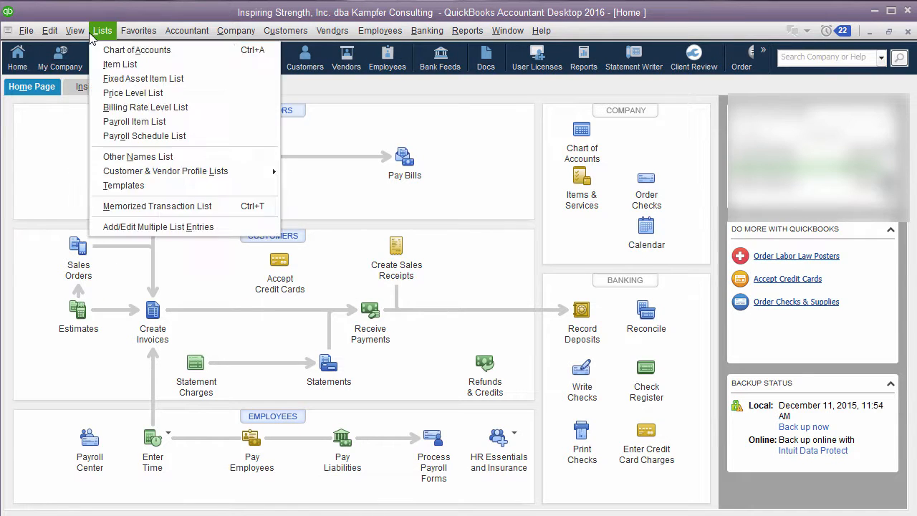
pyautogui.click(102, 30)
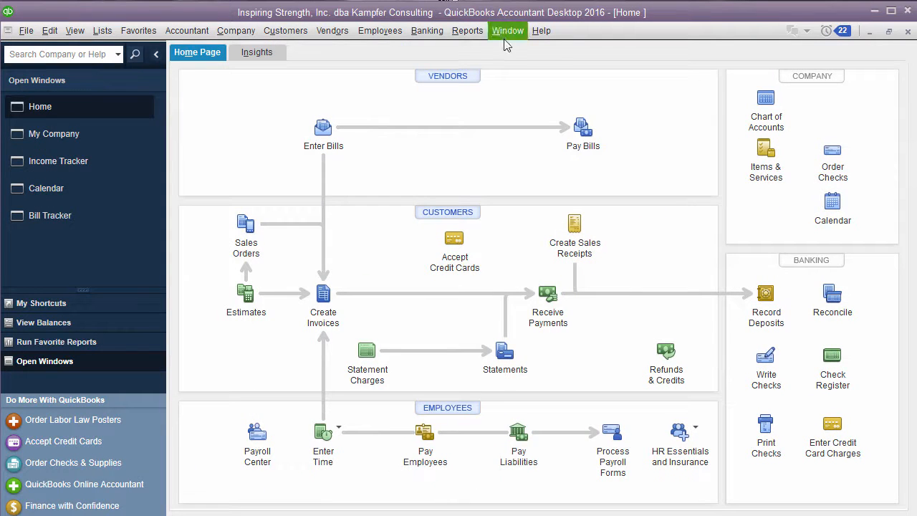
# - Arrange Home, Income Tracker, My Company and Calendar side by side with Tile Vertically
pyautogui.click(507, 30)
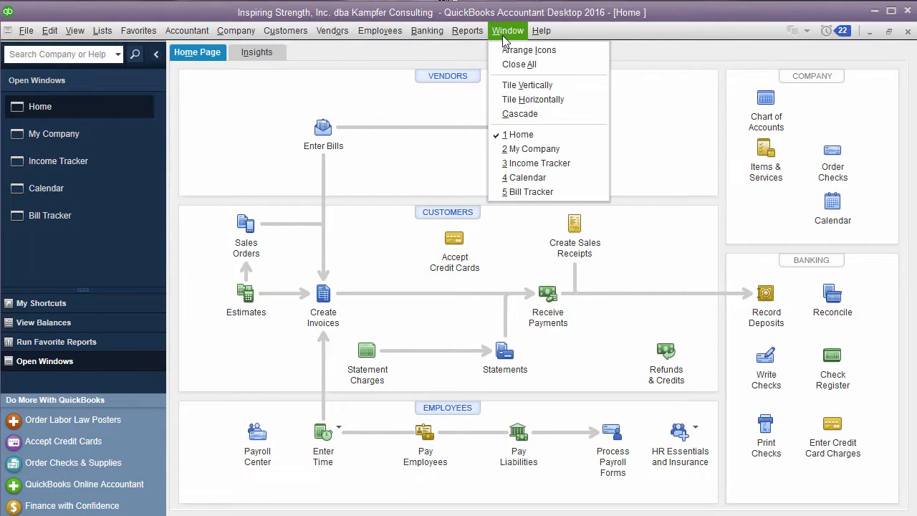
pyautogui.moveTo(519, 39)
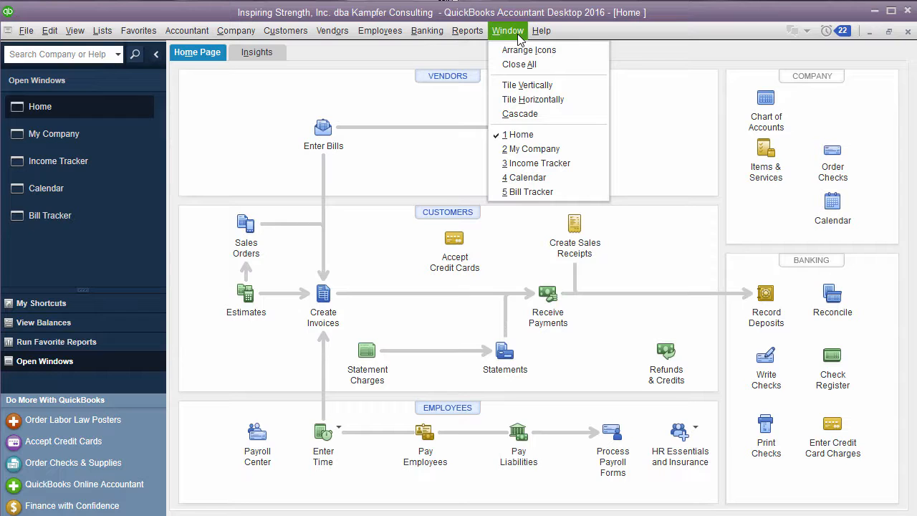
pyautogui.moveTo(528, 177)
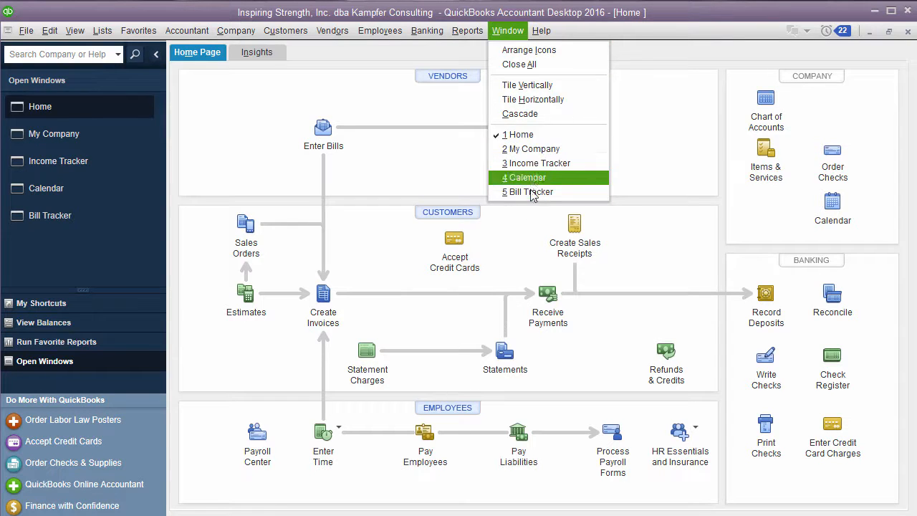
pyautogui.moveTo(530, 64)
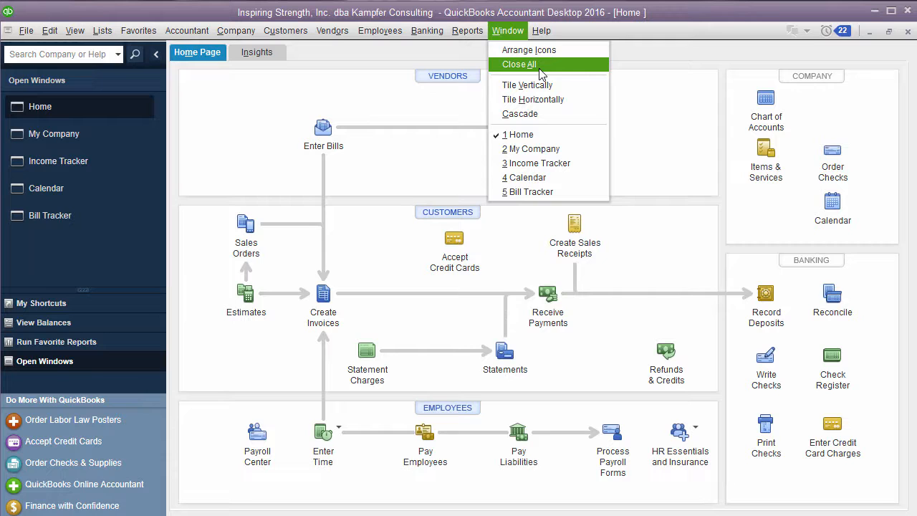
pyautogui.moveTo(526, 84)
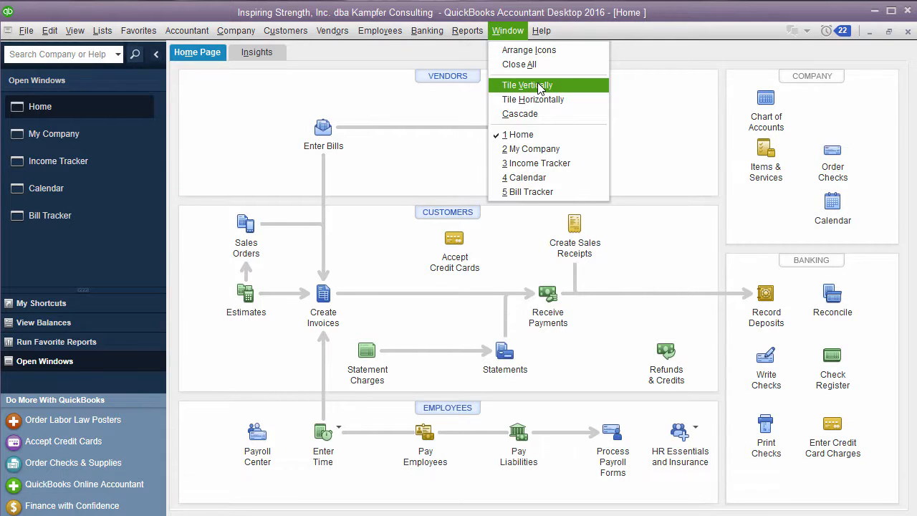
pyautogui.click(526, 85)
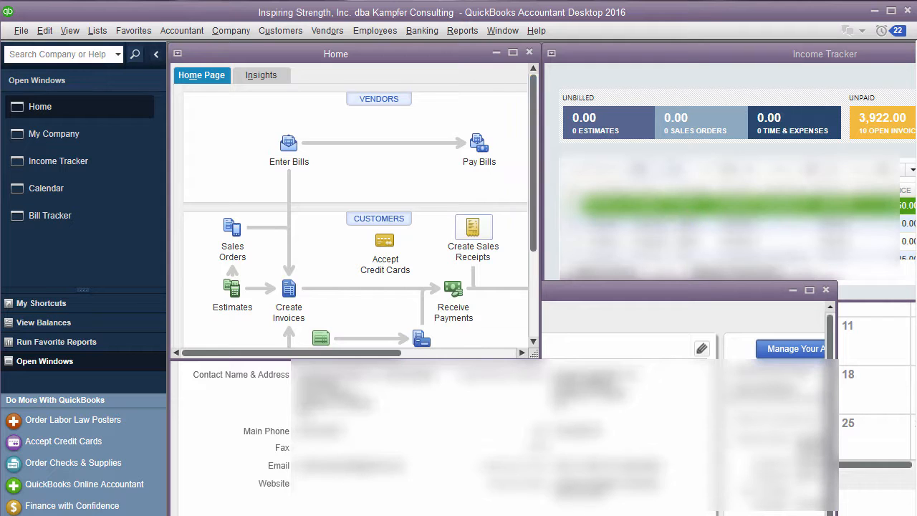
# - Click the menu bar, attempting Close All; the tiled windows remain open
pyautogui.click(462, 30)
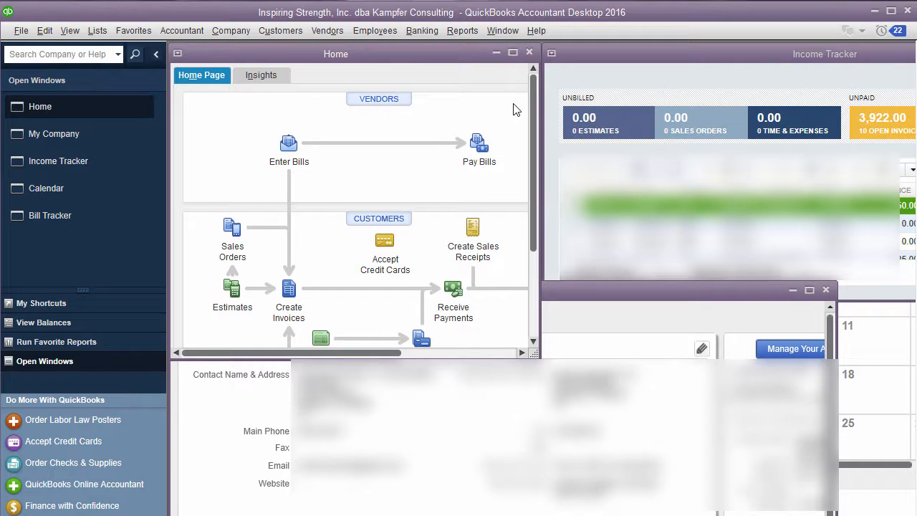
pyautogui.moveTo(508, 115)
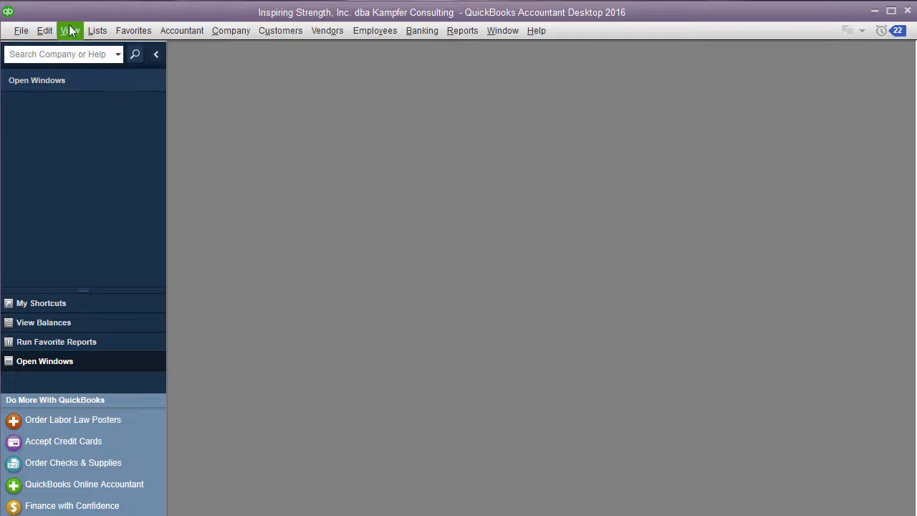
pyautogui.click(98, 30)
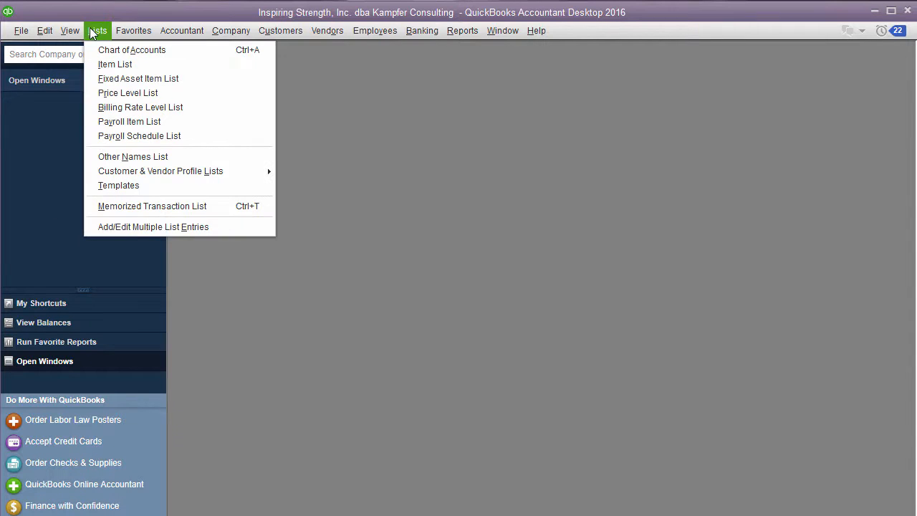
pyautogui.click(181, 30)
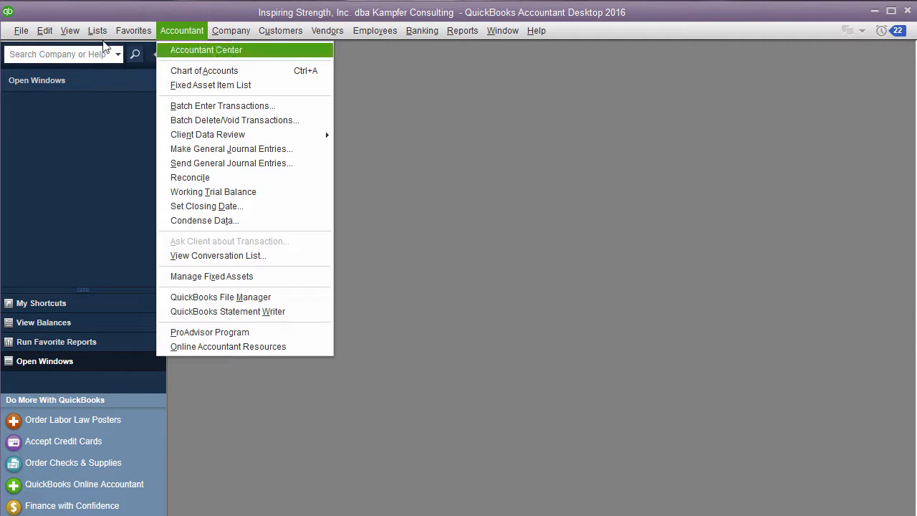
pyautogui.click(44, 30)
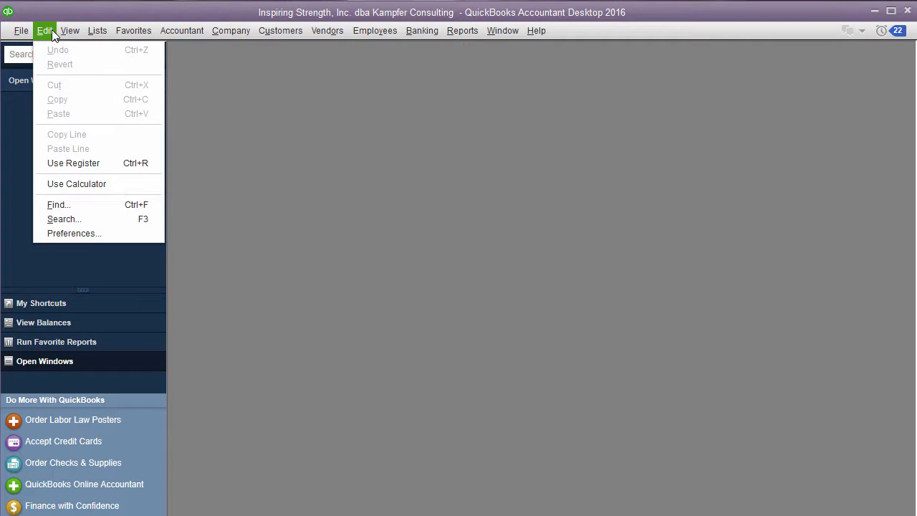
pyautogui.click(69, 30)
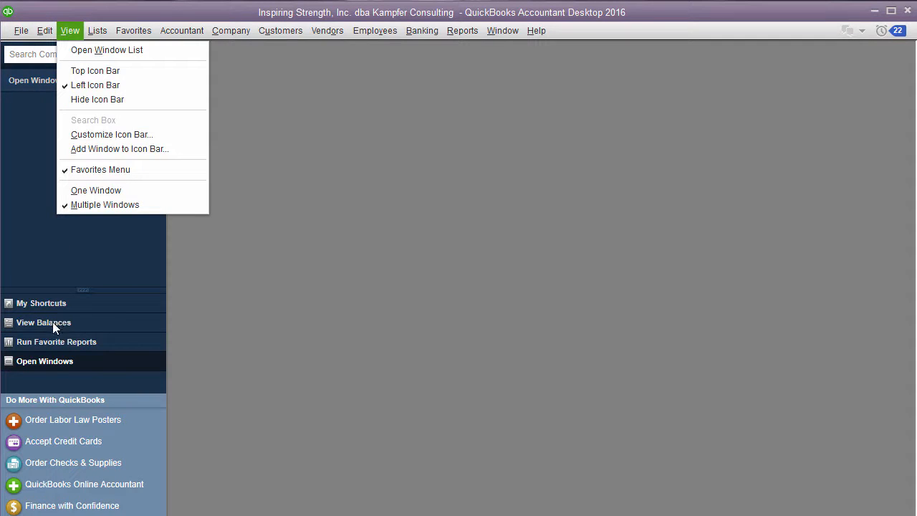